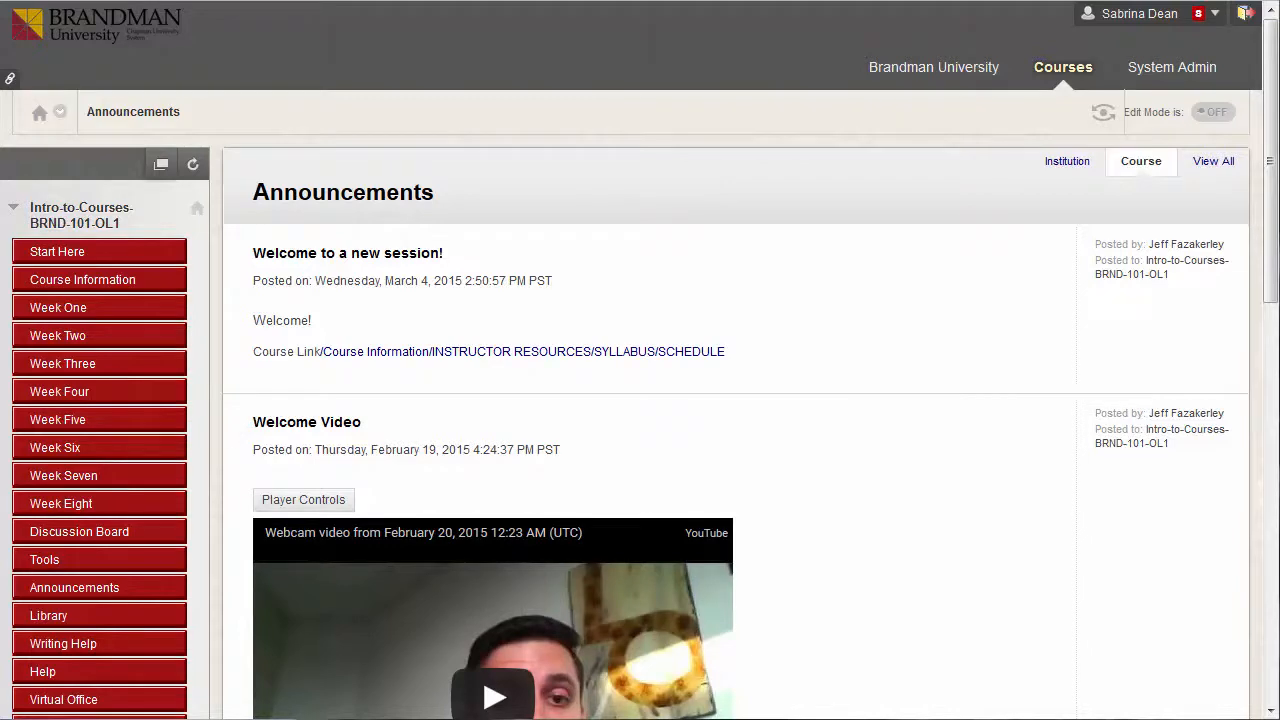
Step: Reach the Needs Grading list through Control Panel > Grade Center to find Daphne Blake's WK 1 DB attempt
scroll("down", 3)
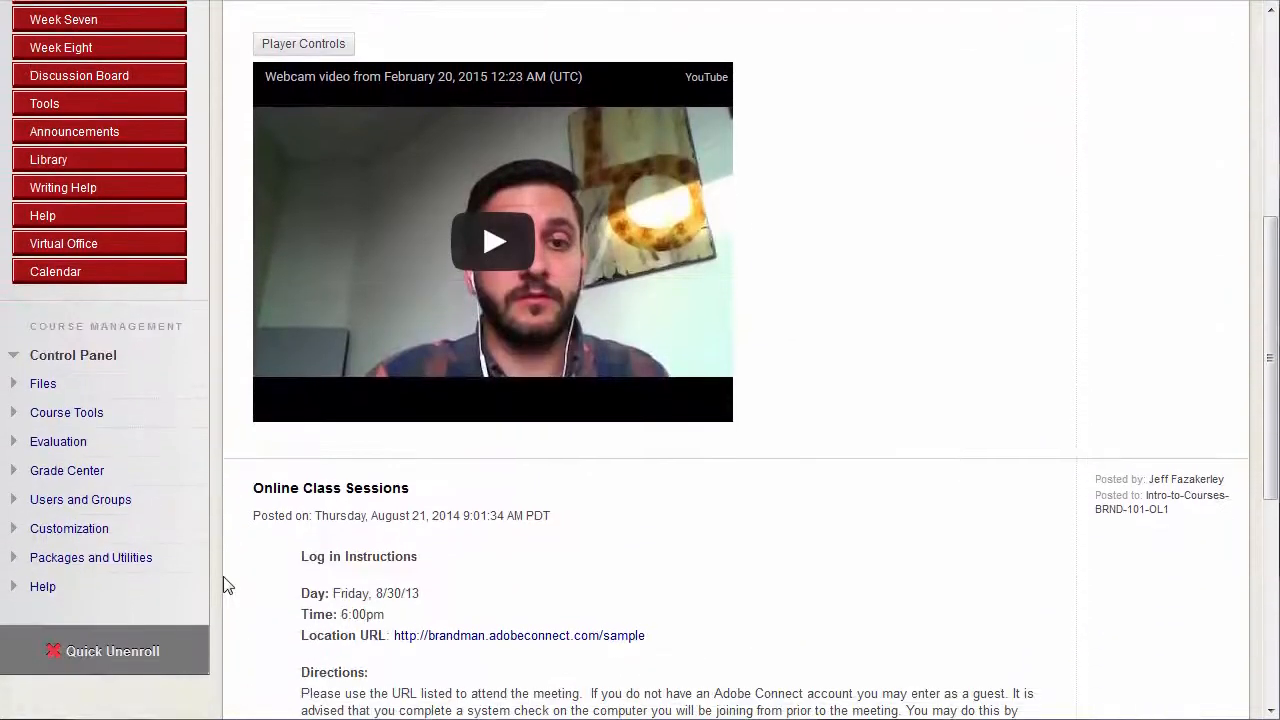
left_click(67, 469)
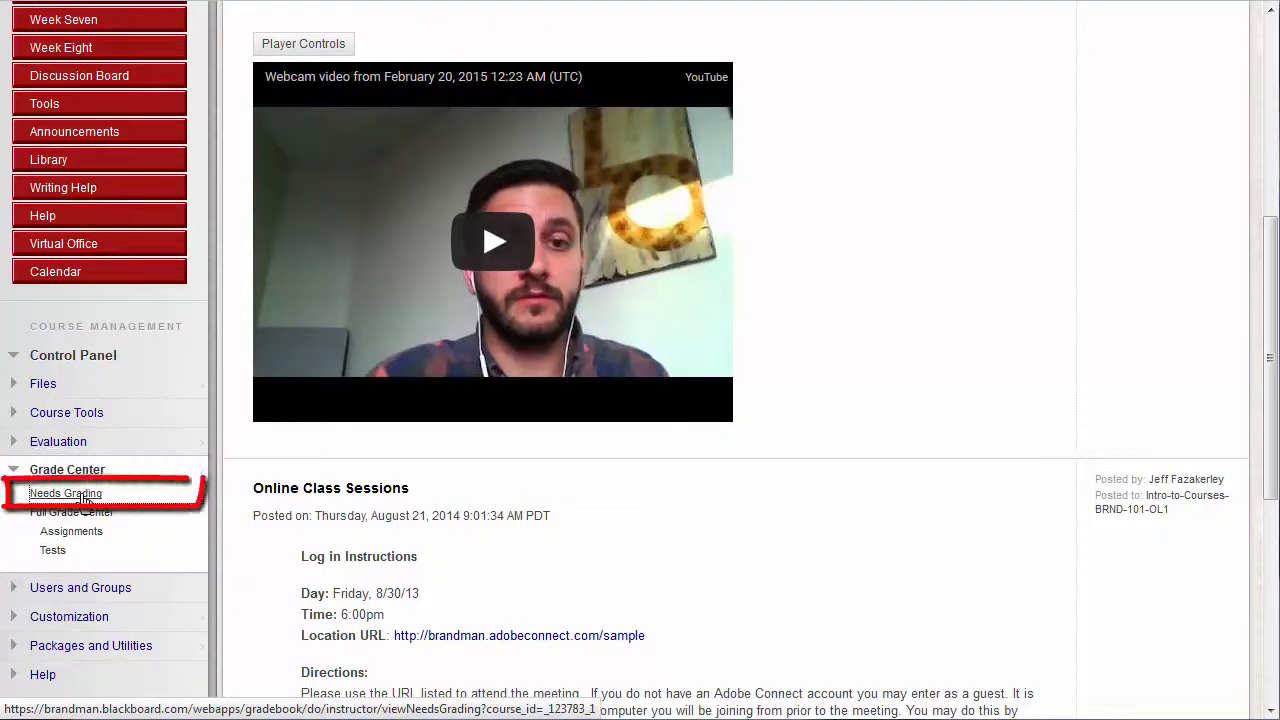
left_click(65, 493)
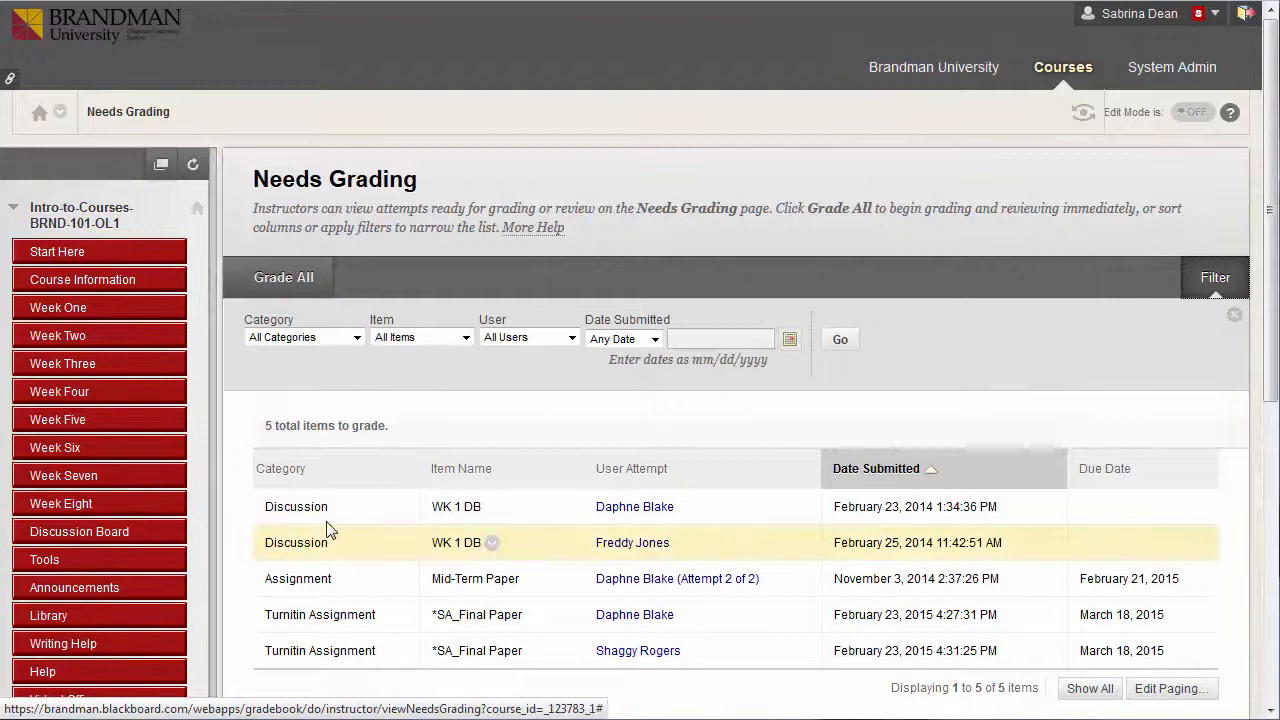
mouse_move(408, 524)
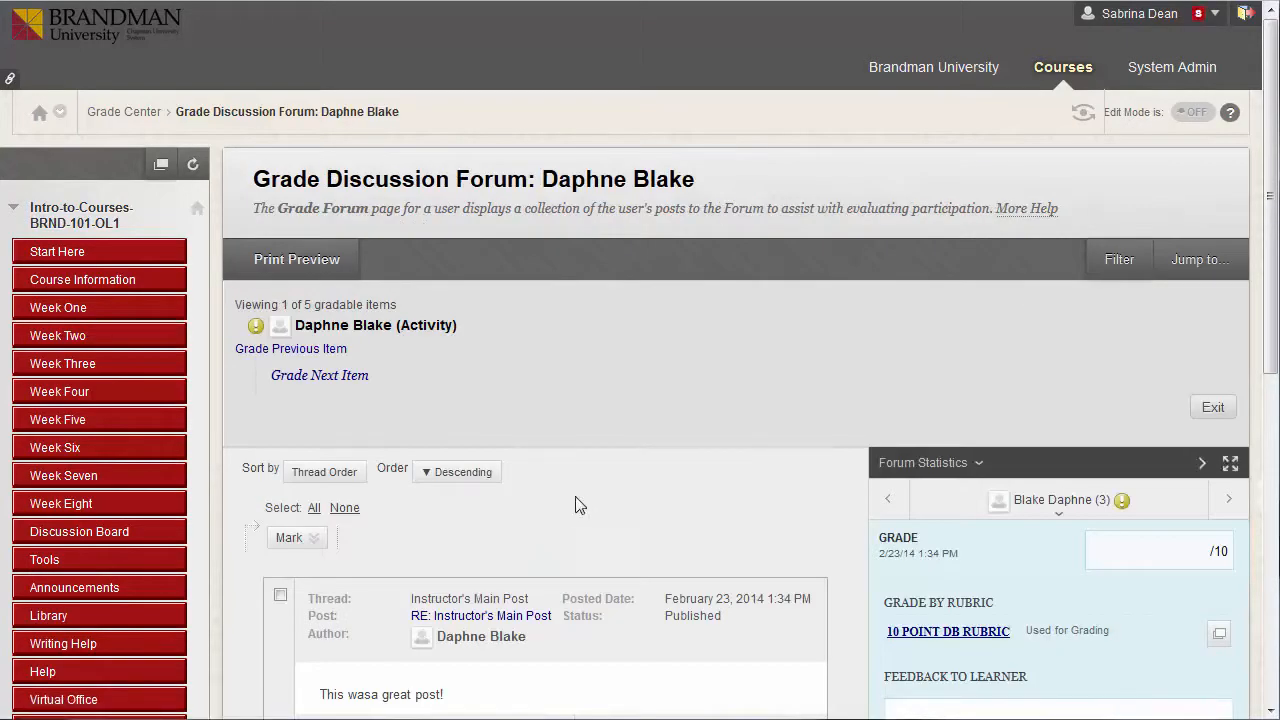
scroll("down", 3)
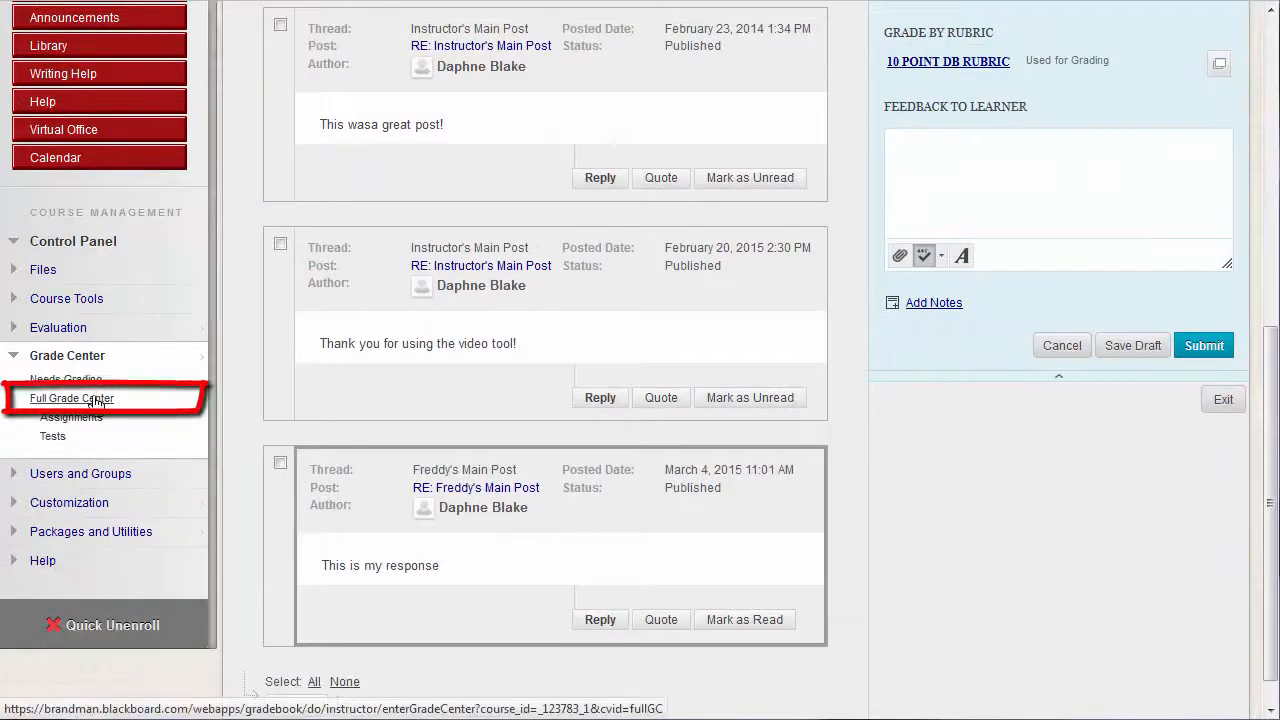
left_click(72, 398)
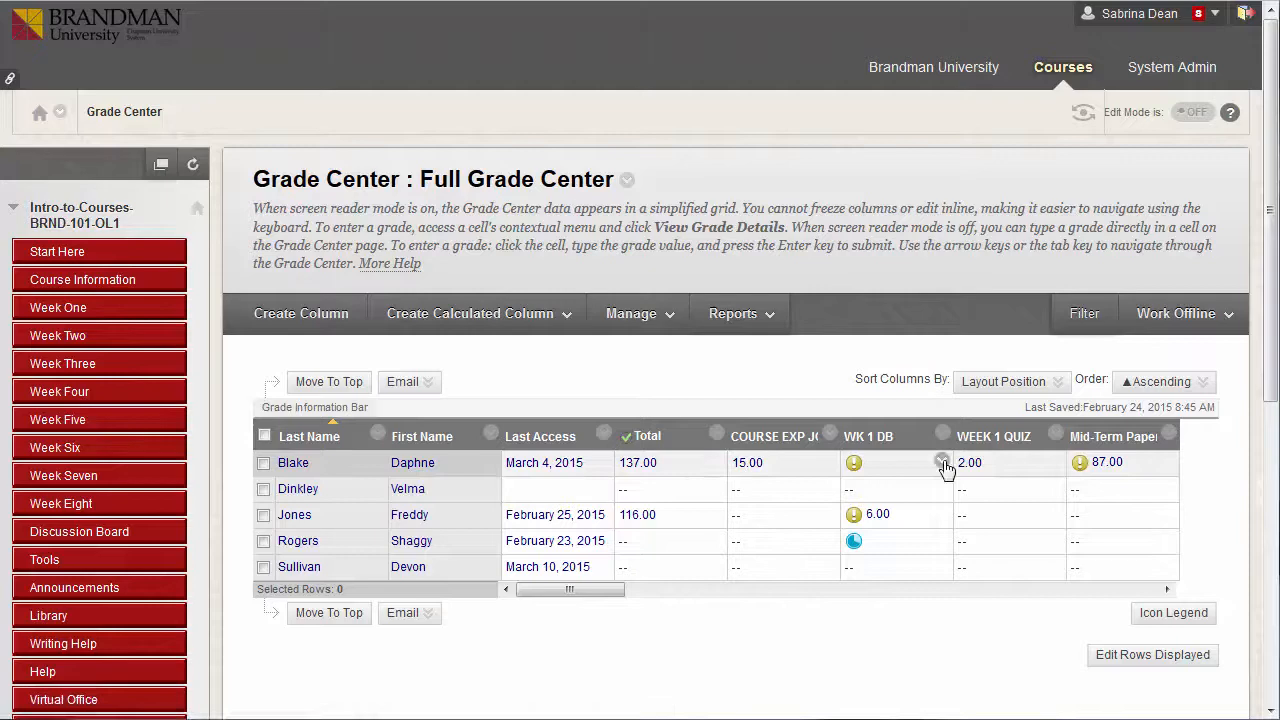
left_click(942, 462)
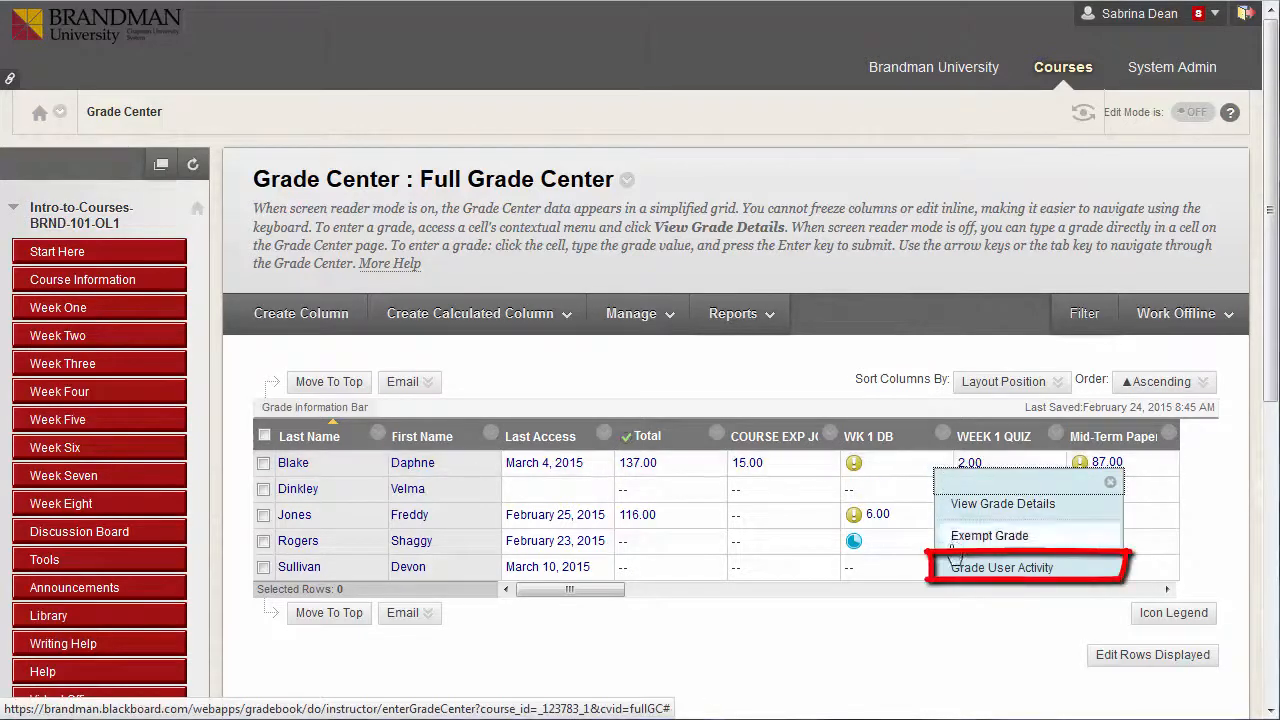
left_click(1001, 567)
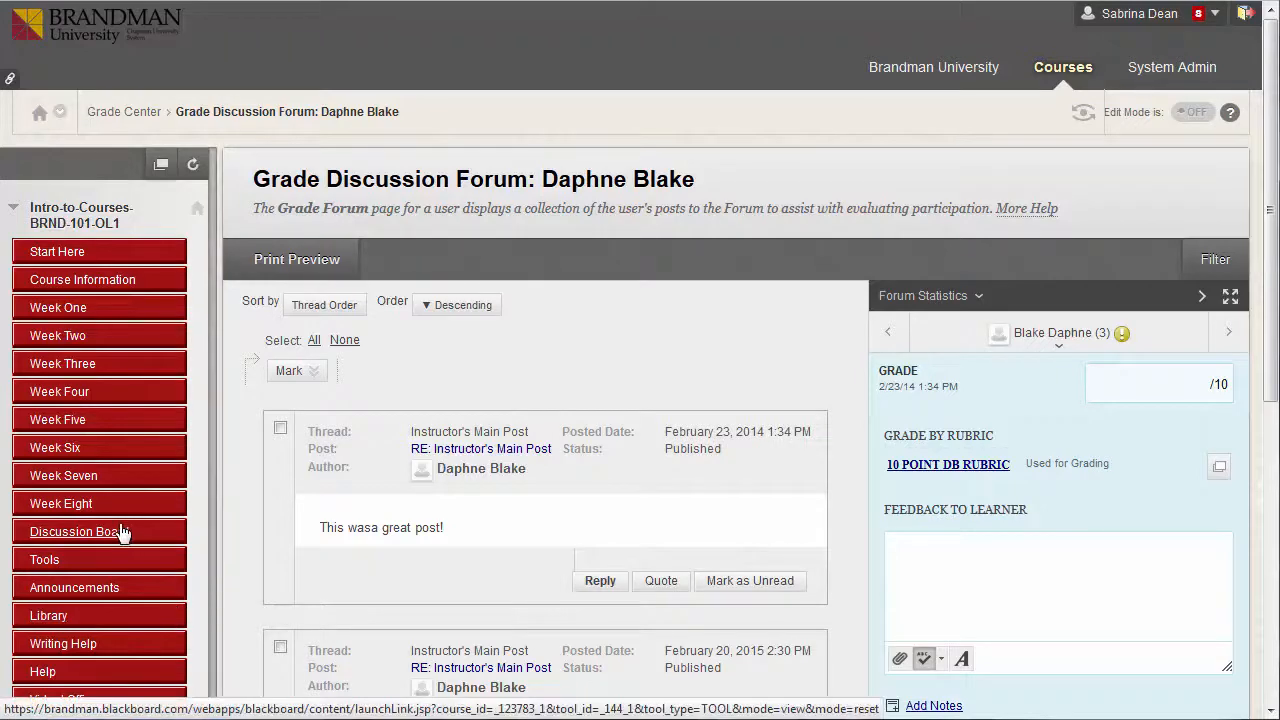
Step: From the Discussion Board, enter the WK 1 DB forum and show its Grade Discussion Forum Users list
left_click(79, 531)
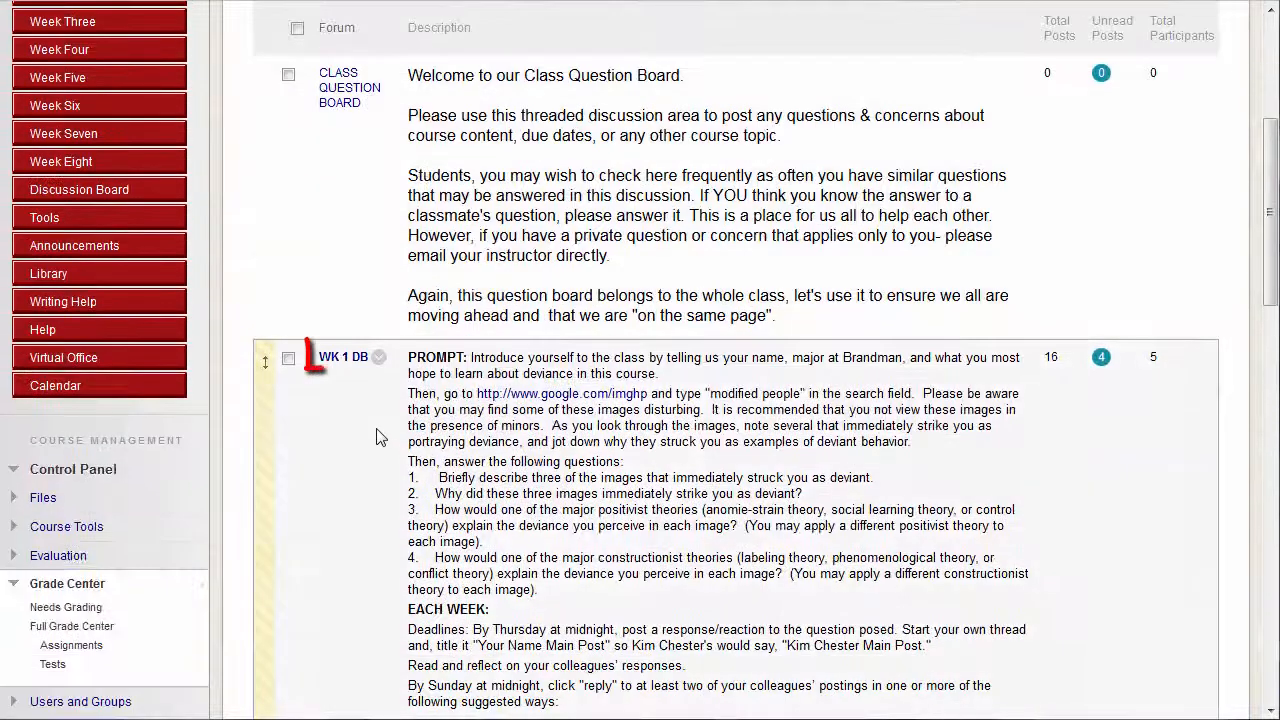
mouse_move(343, 357)
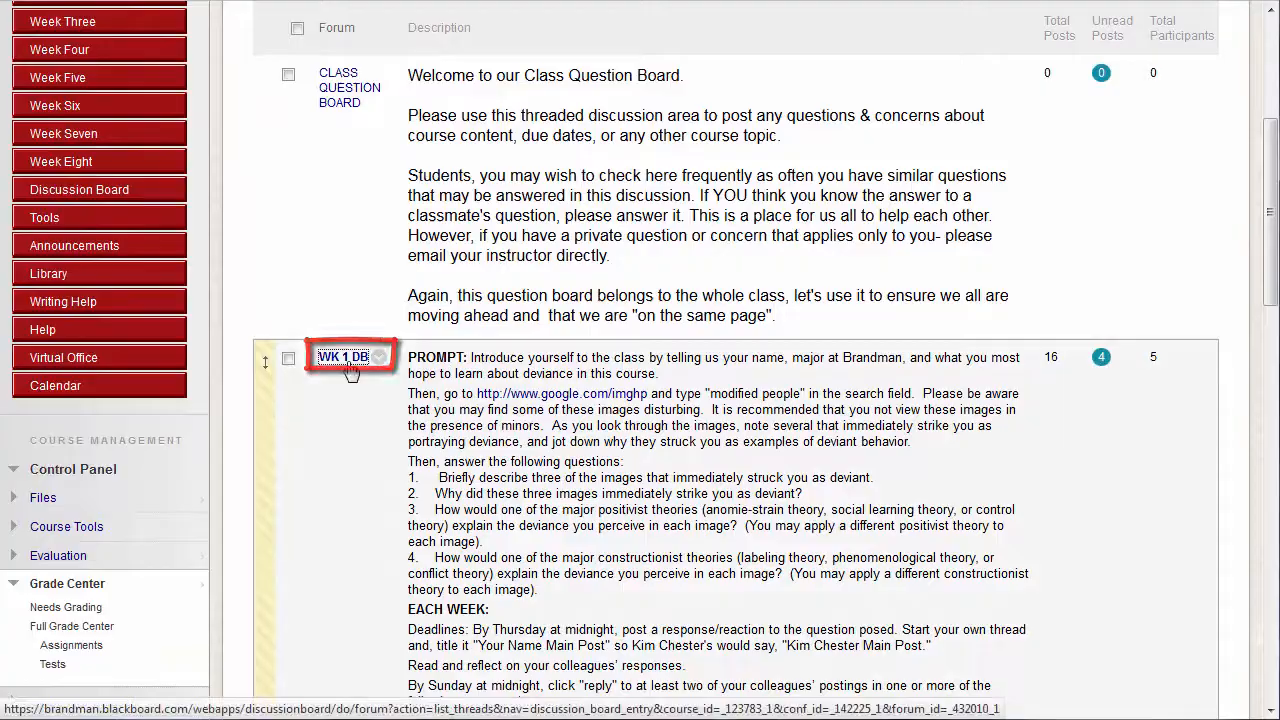
left_click(343, 357)
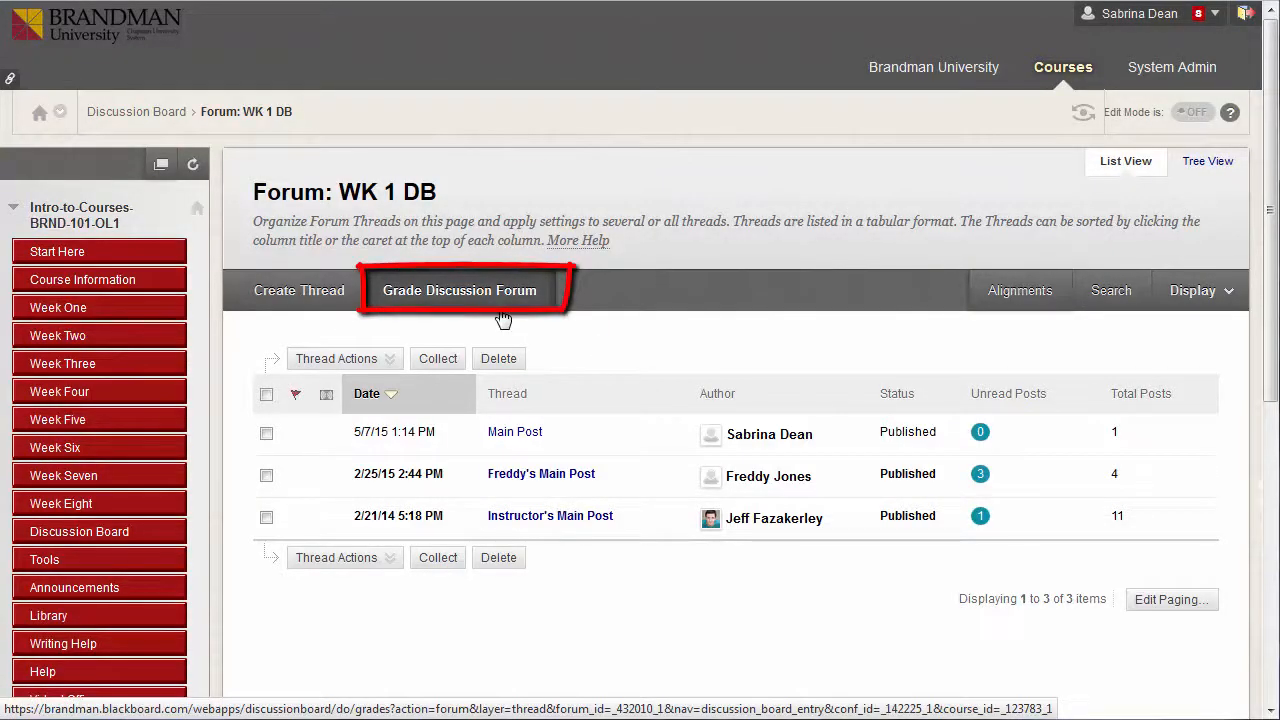
left_click(459, 290)
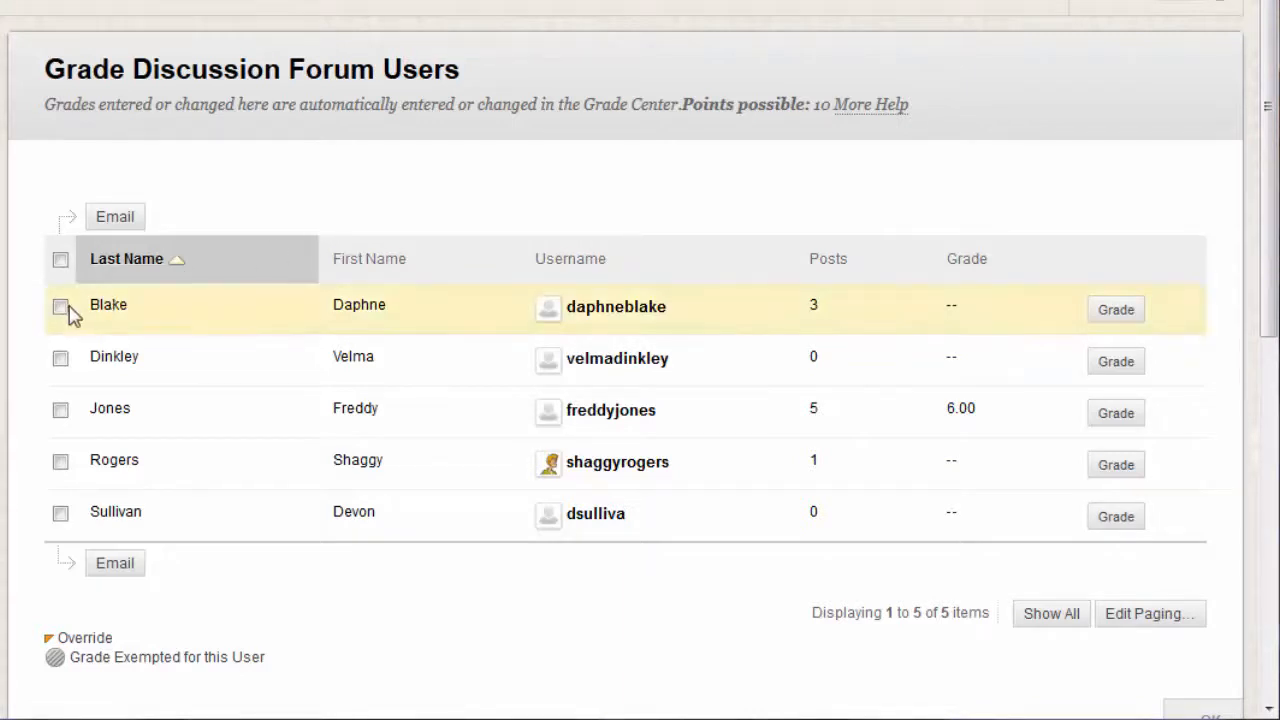
Step: Select Daphne Blake's row and grade her to reach her WK 1 DB posts
left_click(60, 306)
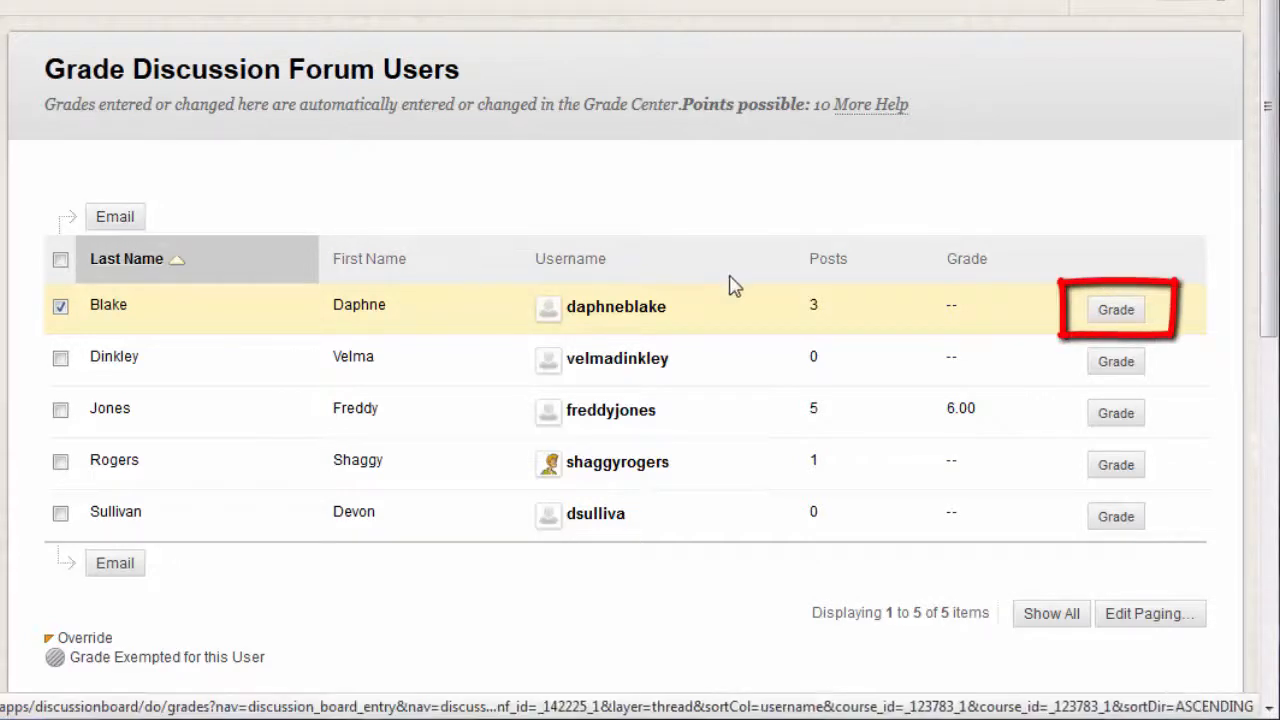
left_click(1116, 309)
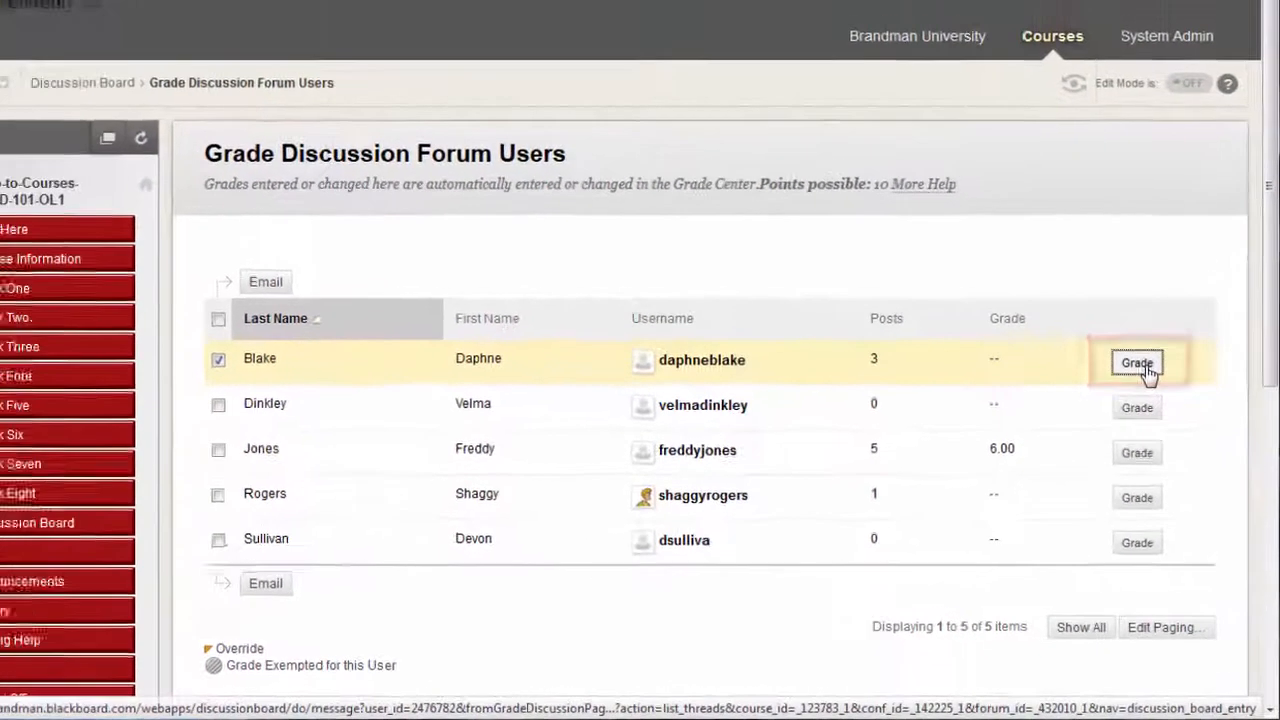
left_click(1137, 362)
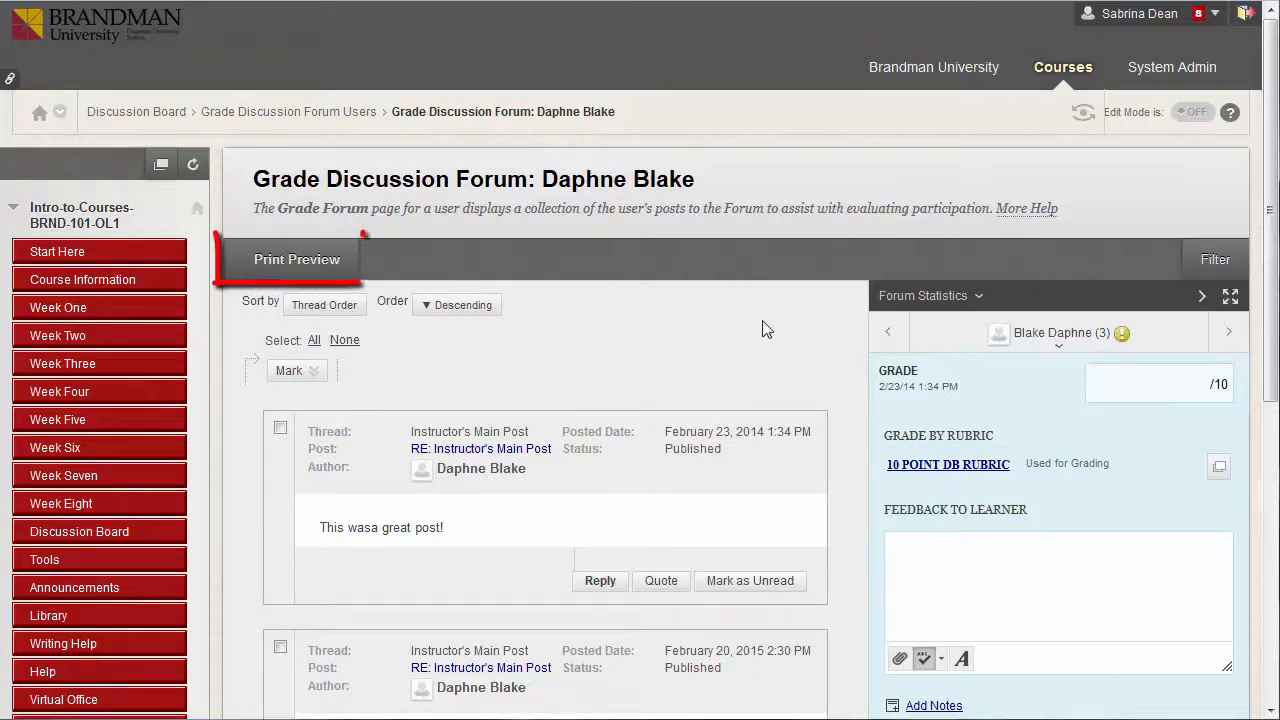
mouse_move(297, 259)
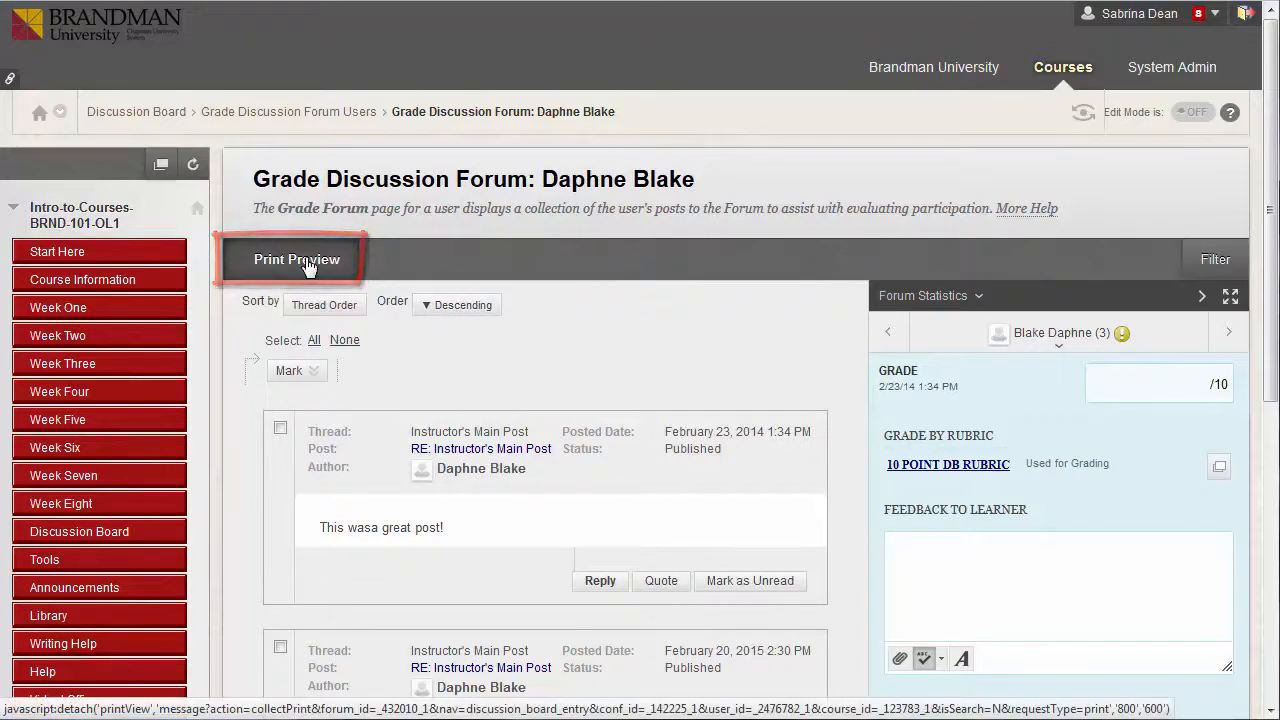
left_click(296, 259)
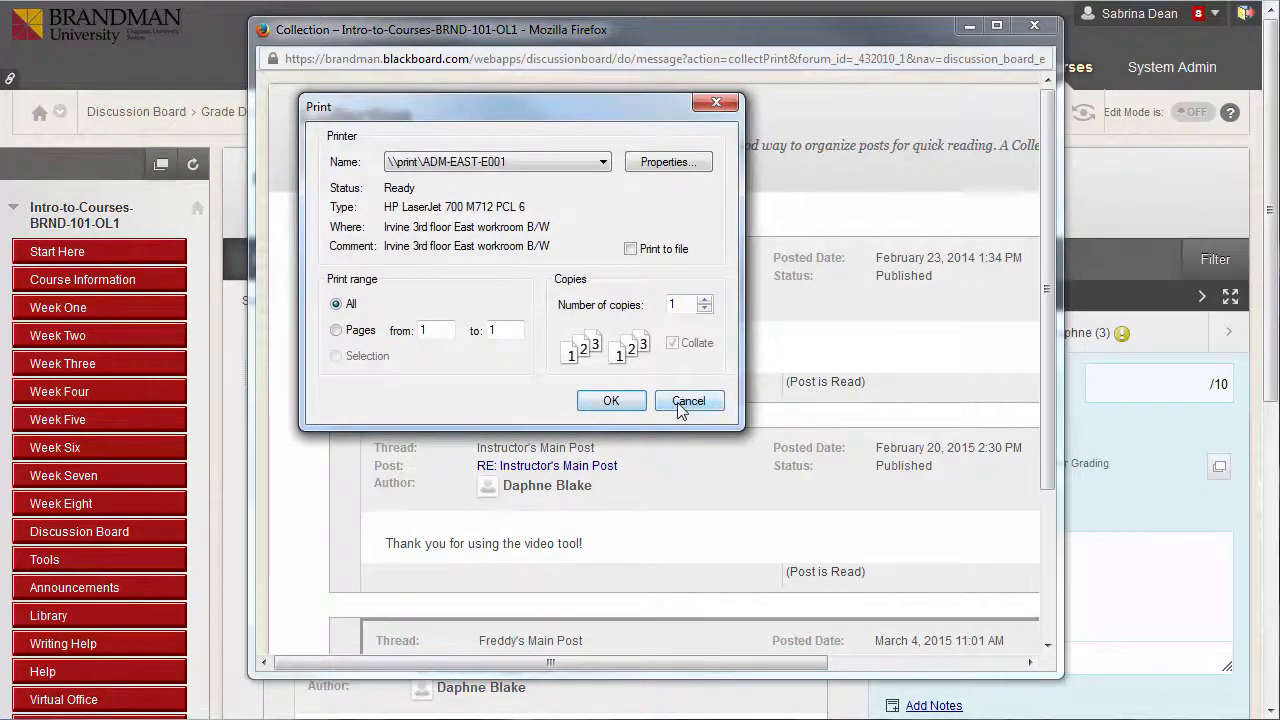
left_click(688, 400)
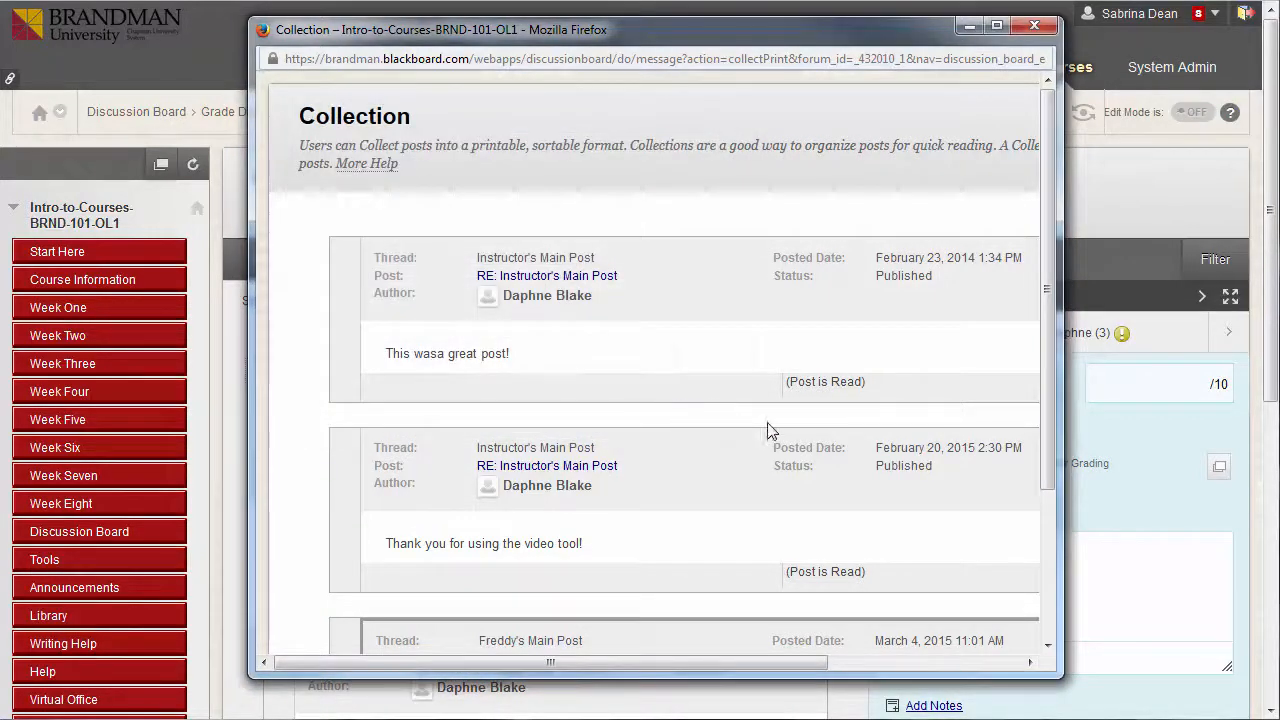
left_click(1034, 25)
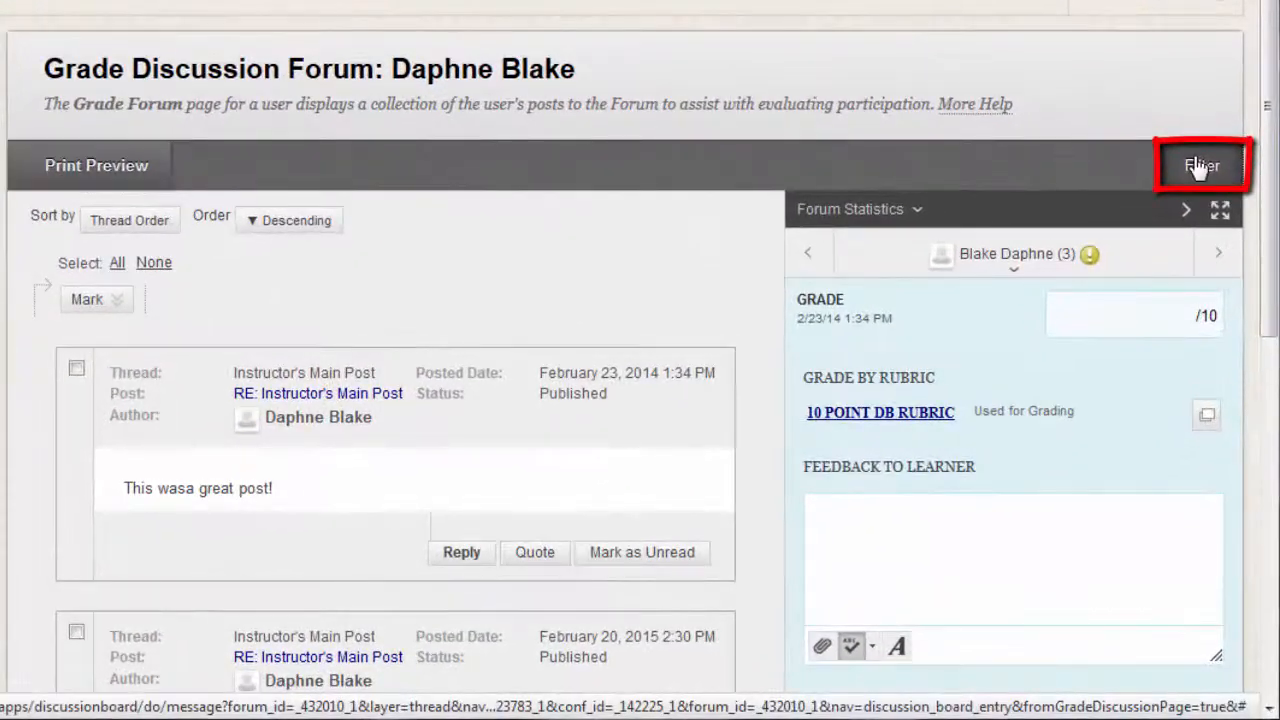
left_click(1201, 165)
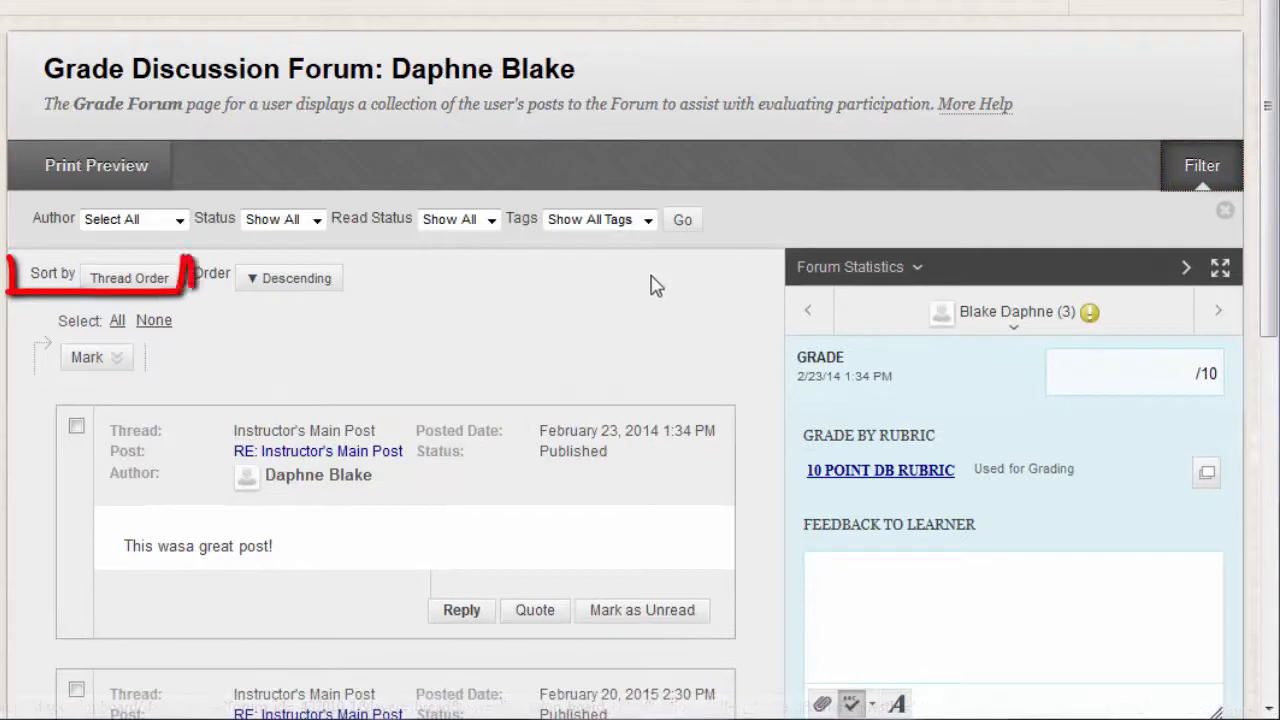
left_click(128, 278)
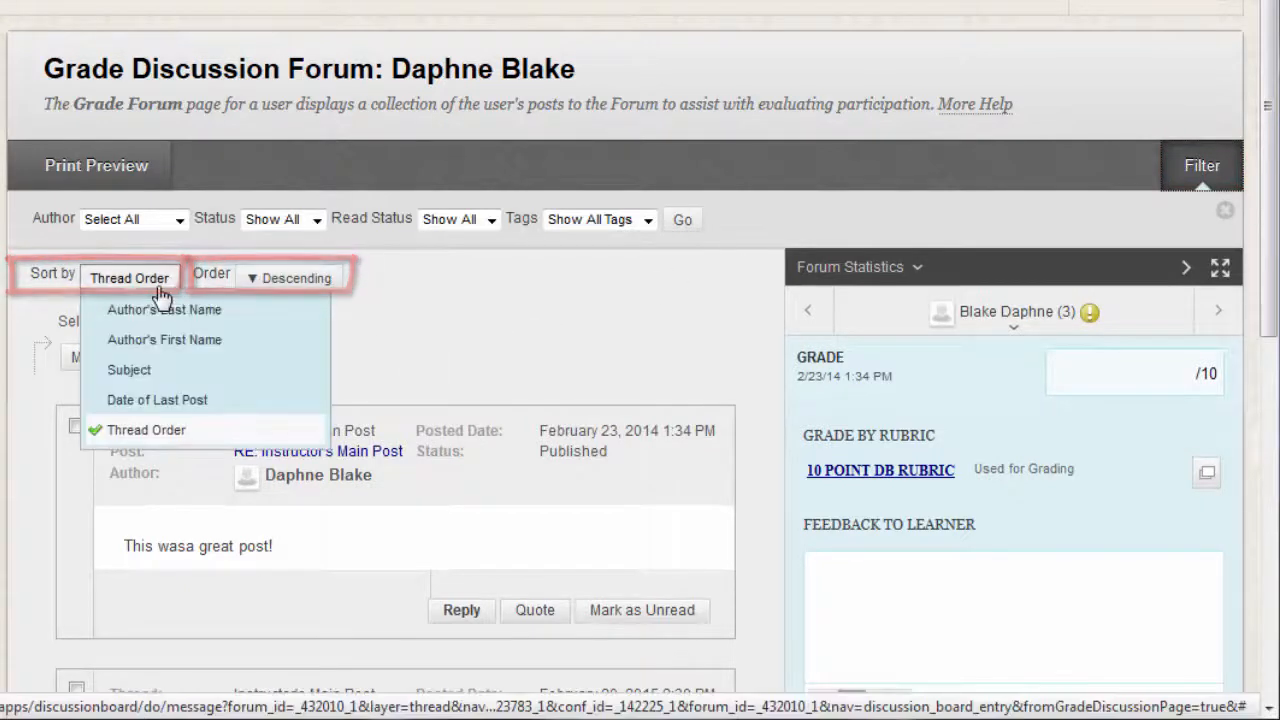
left_click(450, 281)
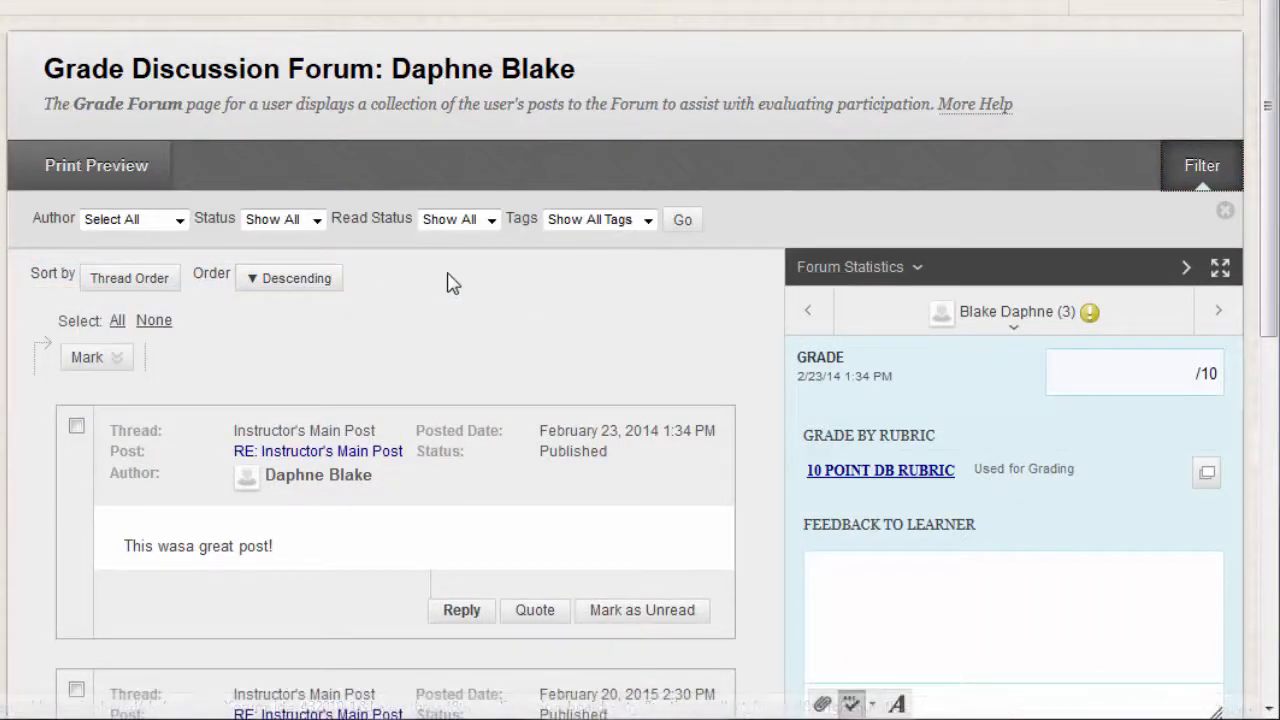
mouse_move(558, 288)
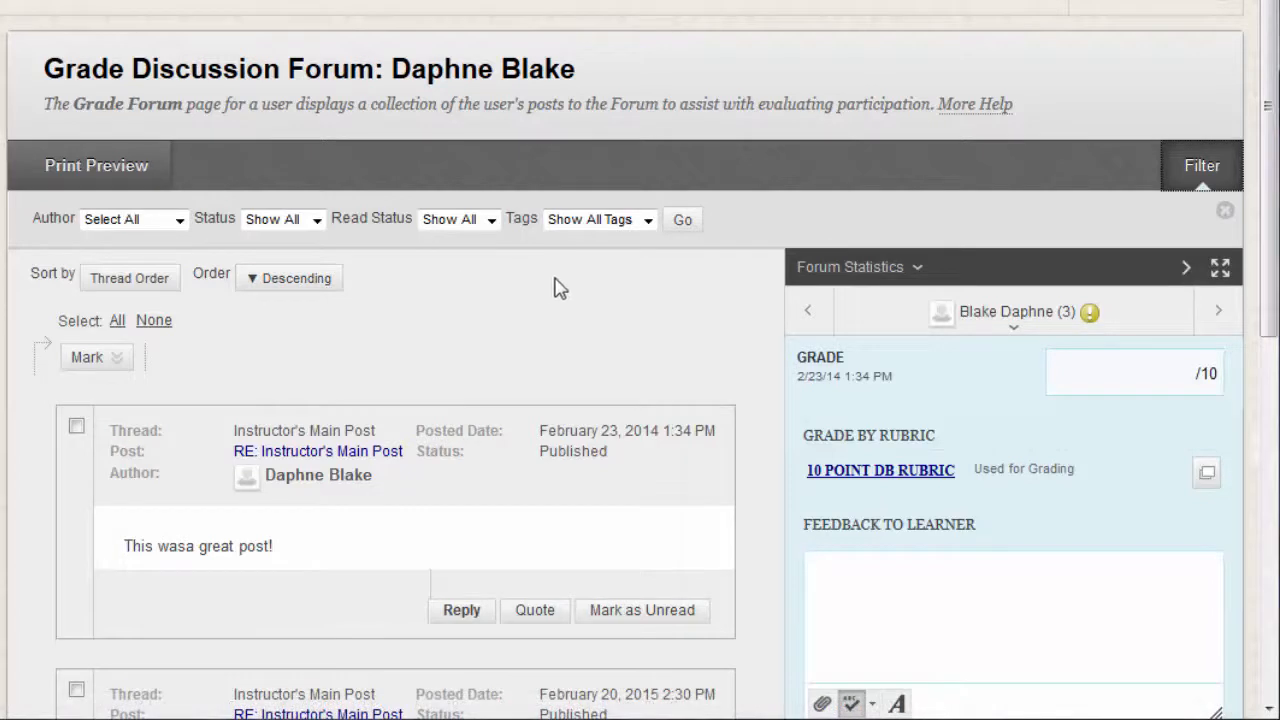
mouse_move(915, 270)
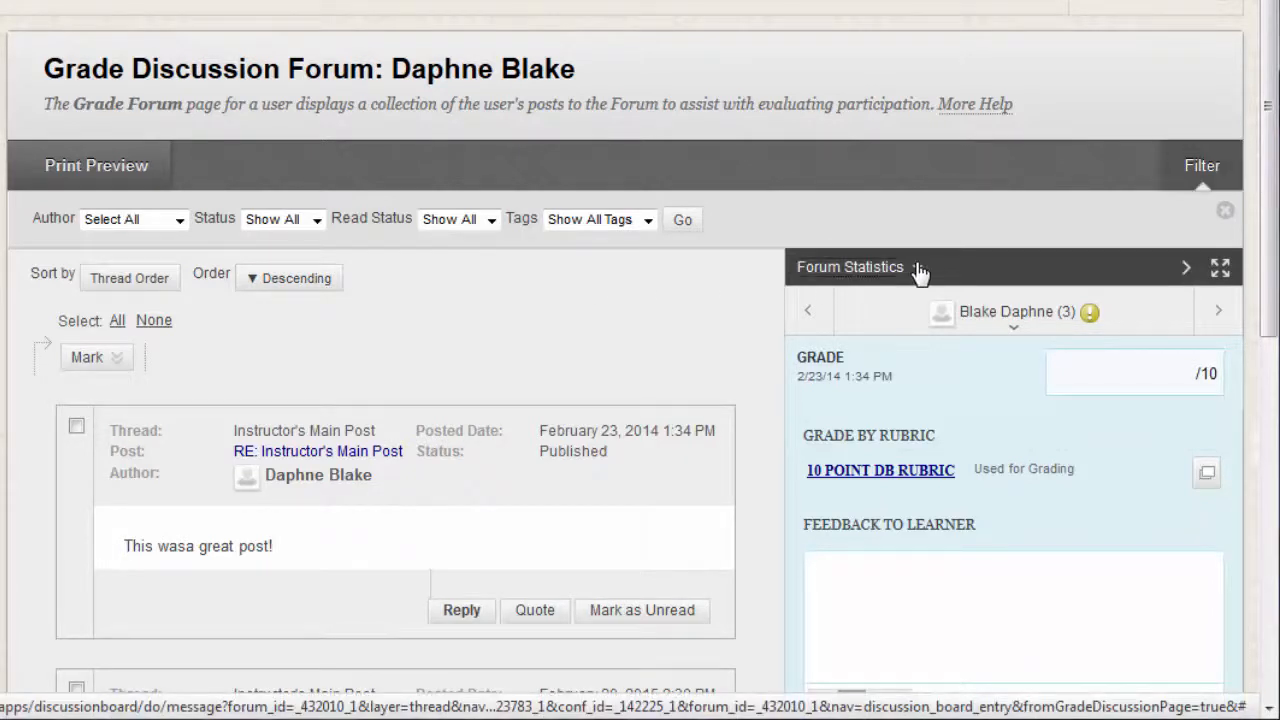
Step: Expand Forum Statistics (3 posts, average length 32) and peek at the student dropdown without switching
left_click(850, 267)
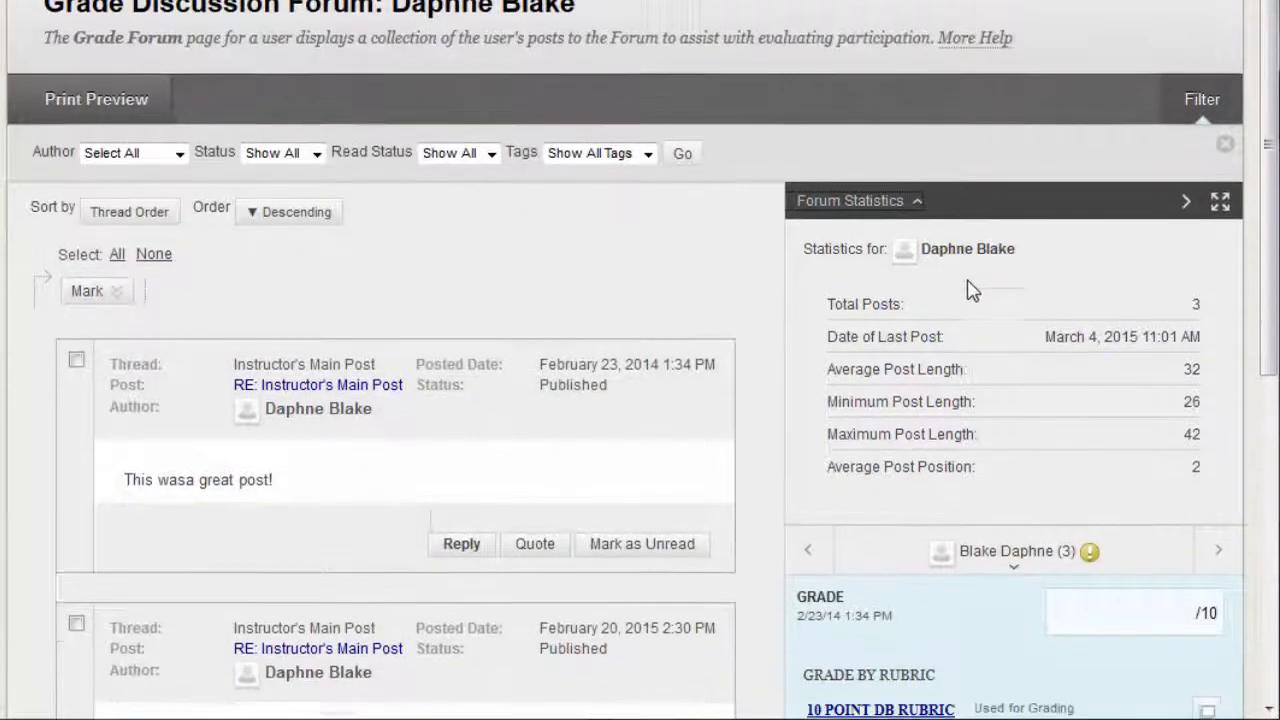
scroll("down", 3)
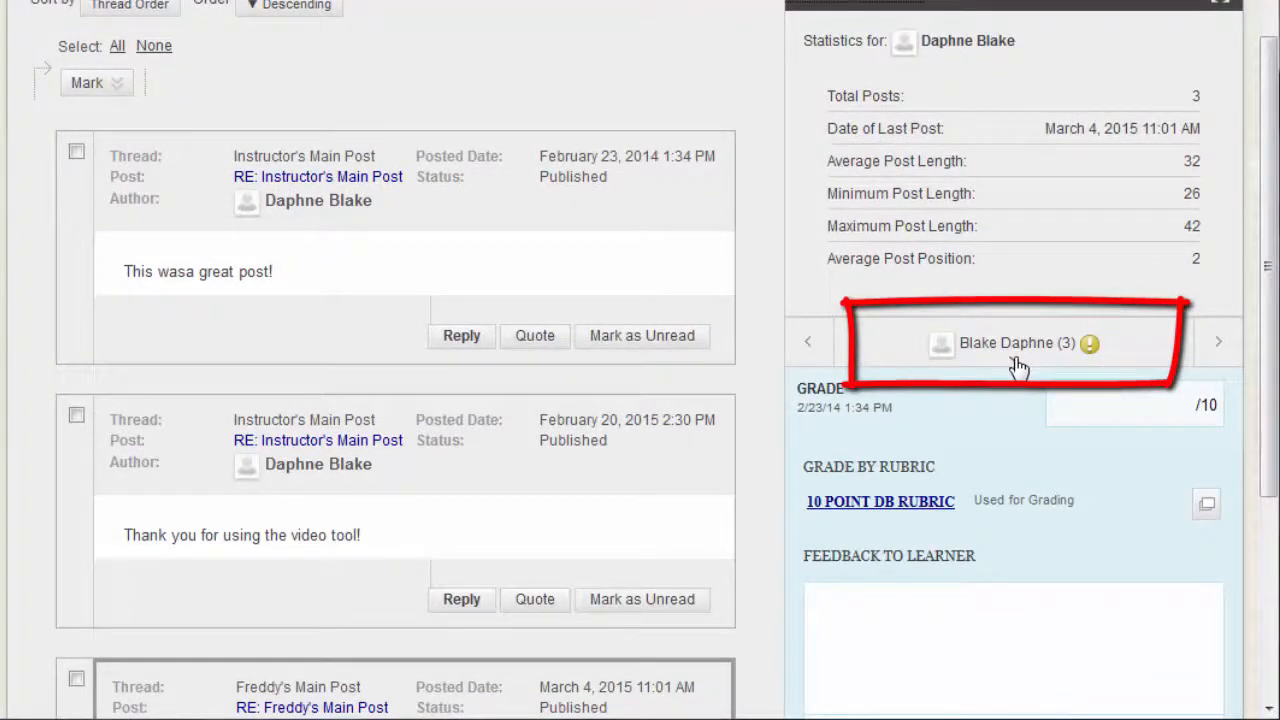
left_click(1015, 343)
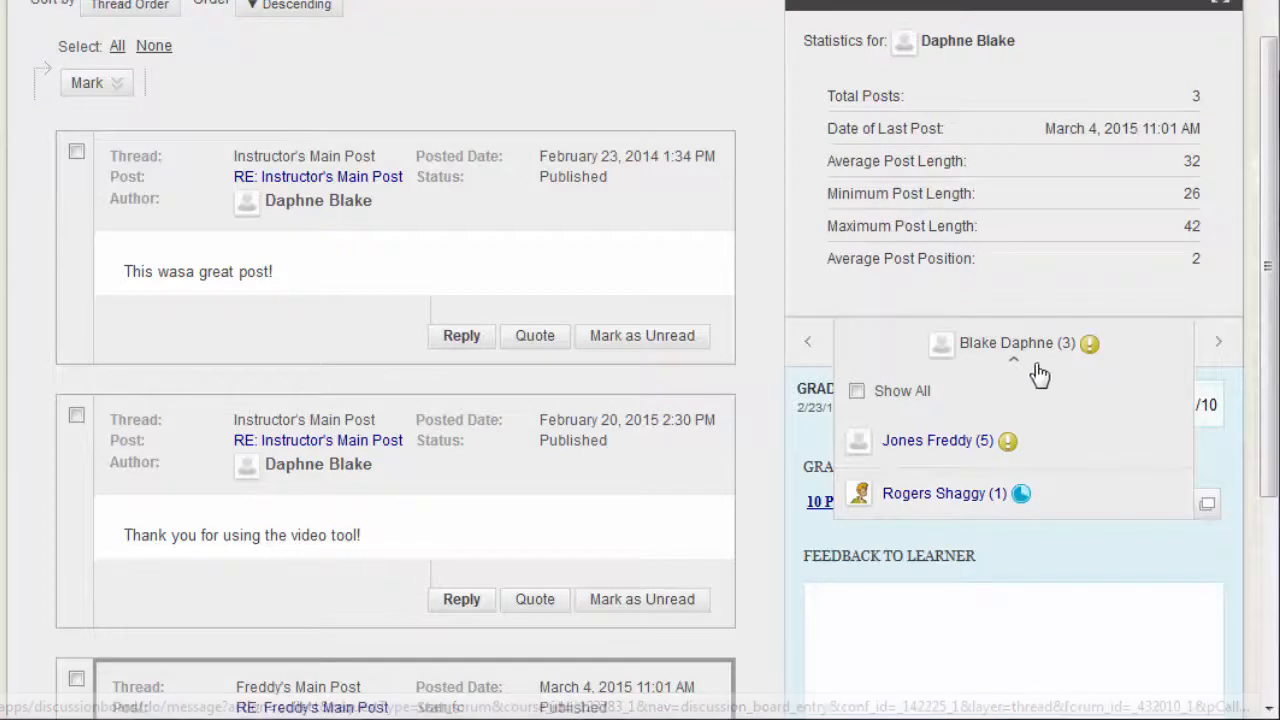
left_click(1013, 342)
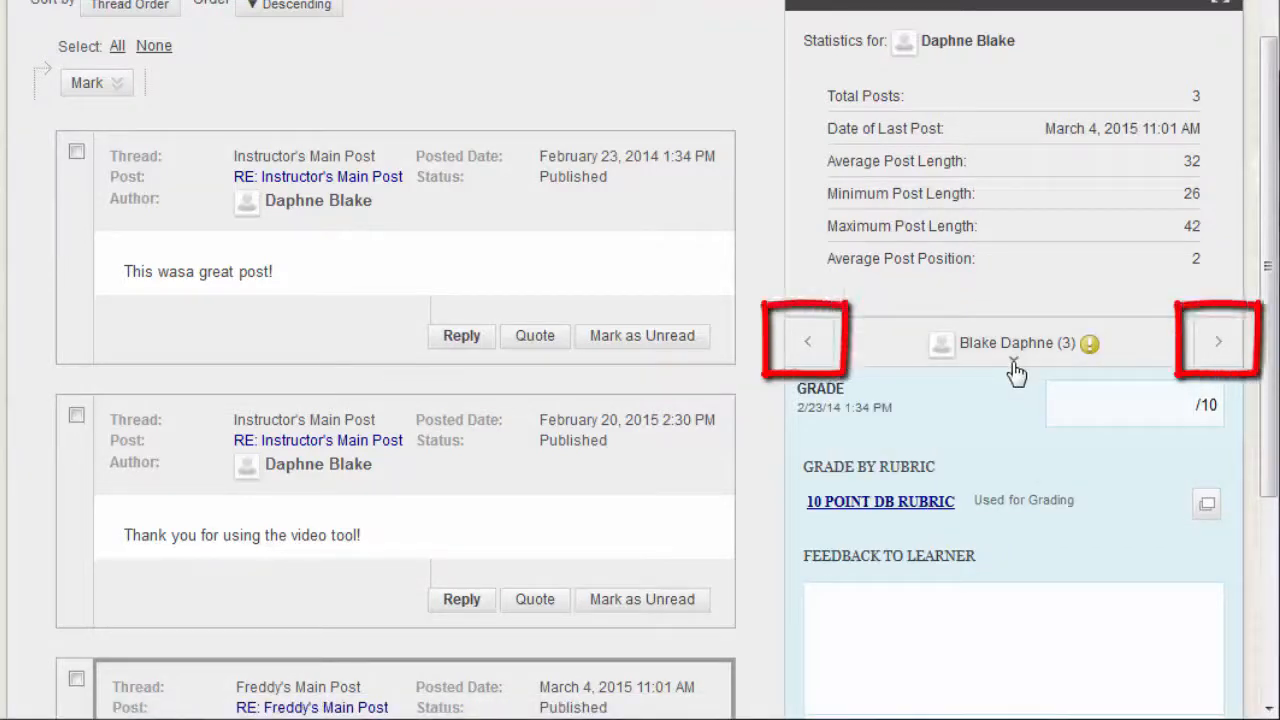
mouse_move(1018, 368)
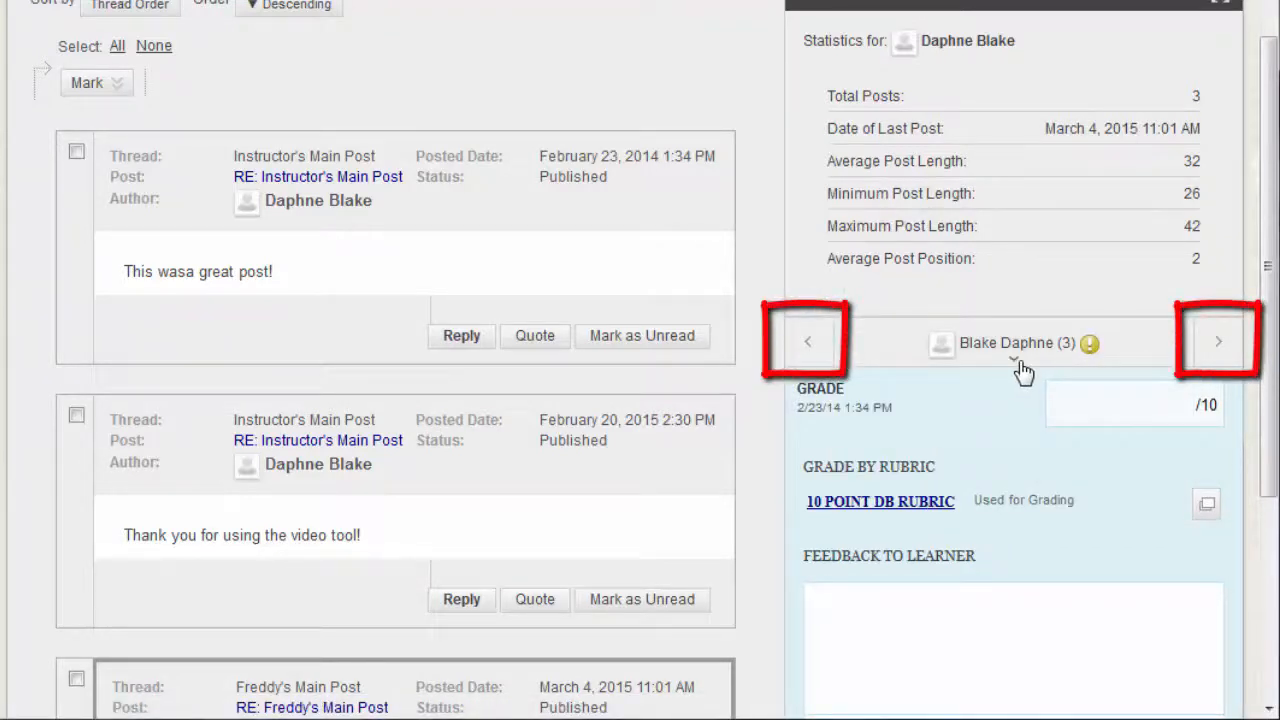
scroll("down", 3)
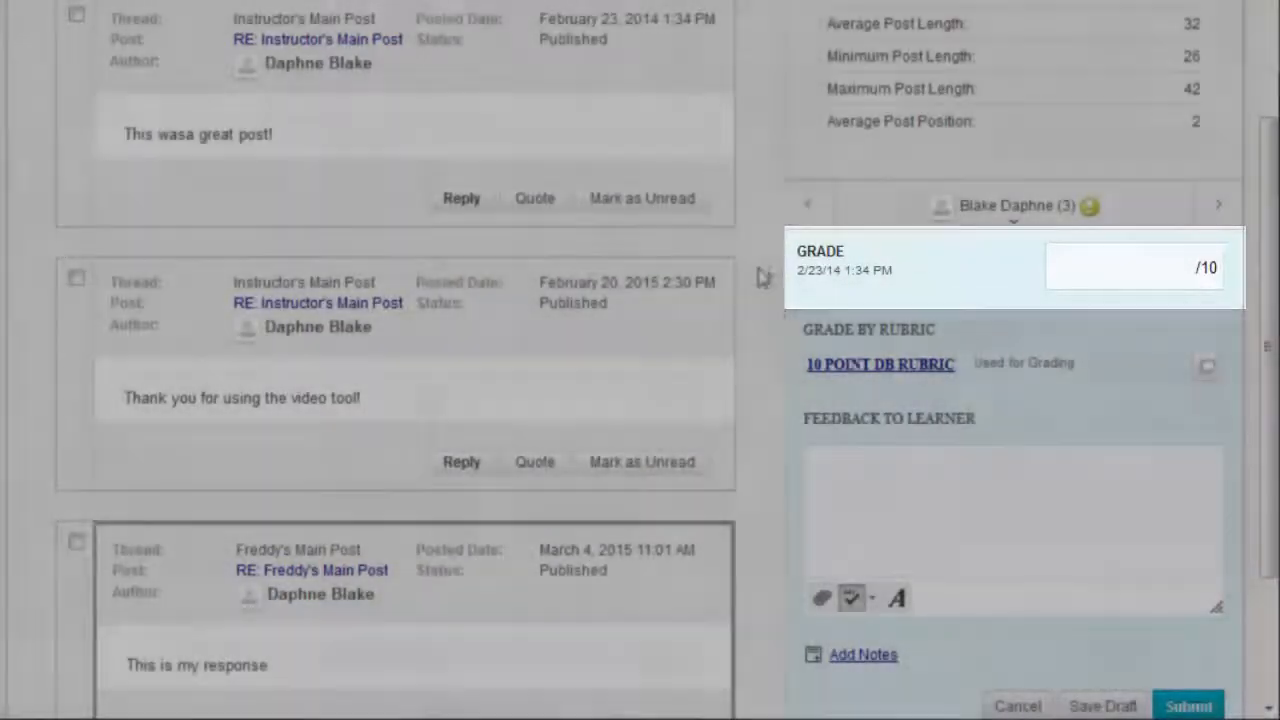
Step: View the 10 POINT DB RUBRIC, enter grade 10 and feedback 'Great job!'
left_click(880, 364)
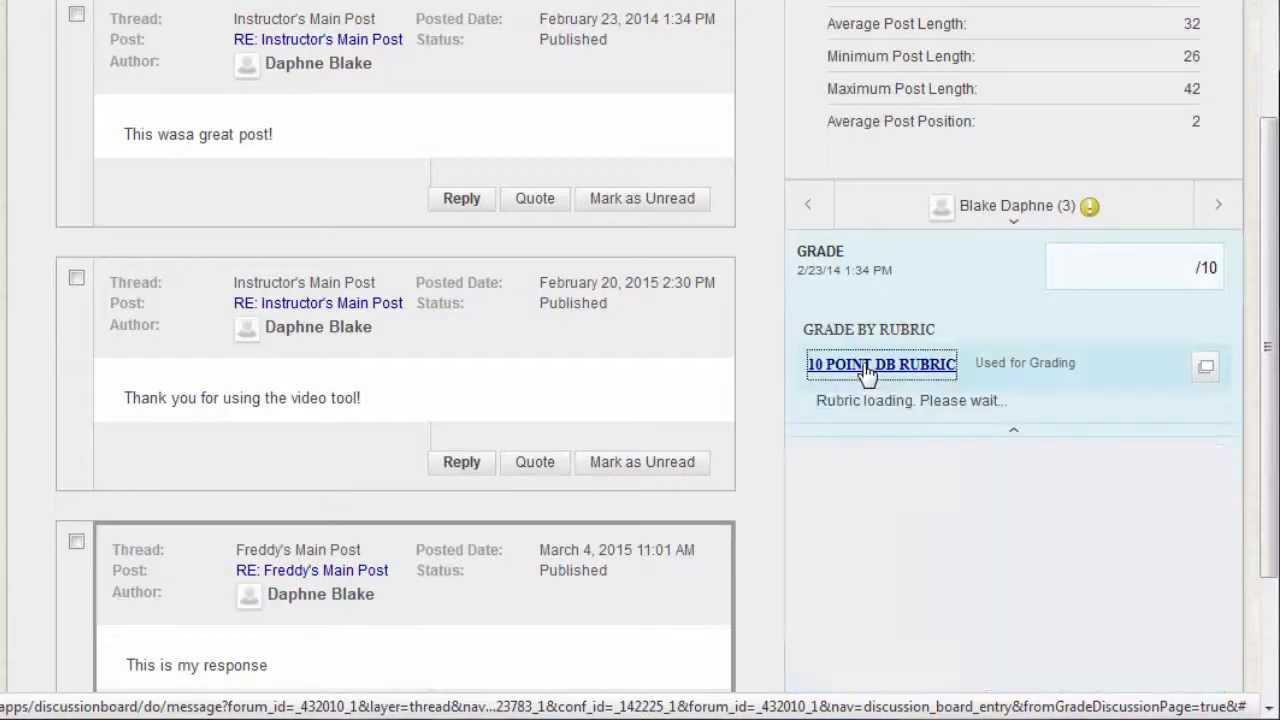
left_click(881, 363)
type("10")
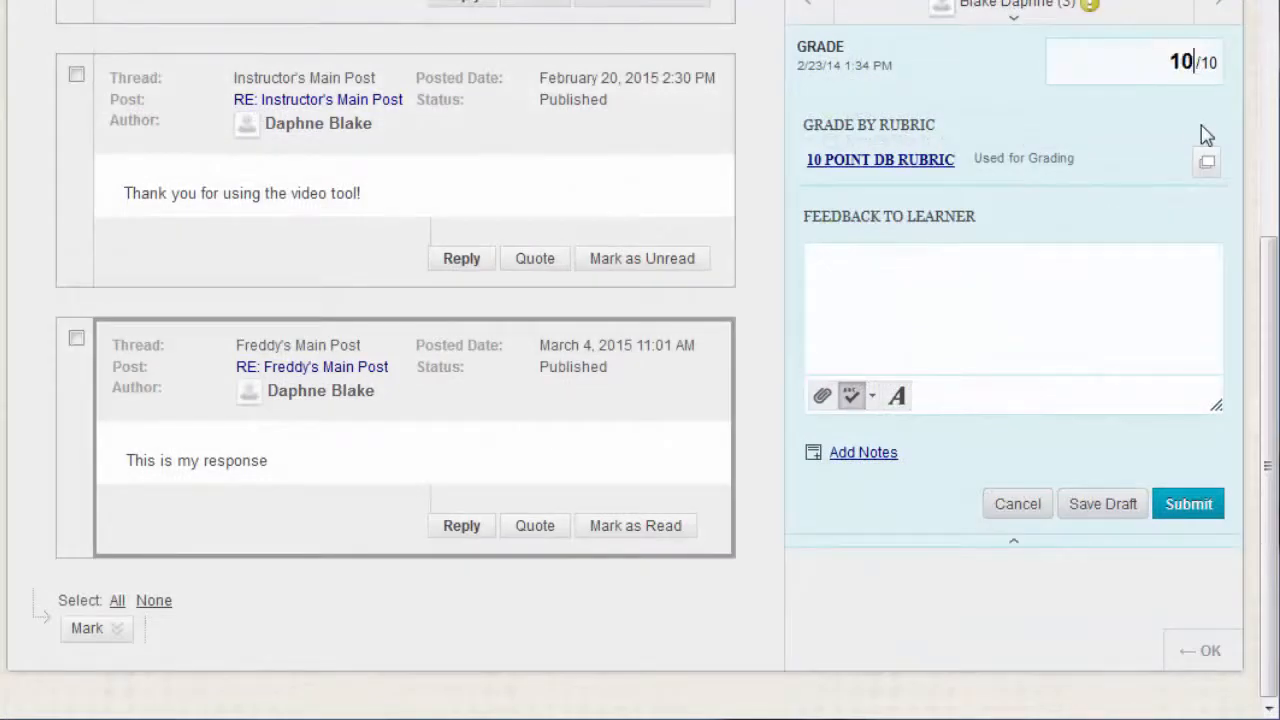
mouse_move(1046, 118)
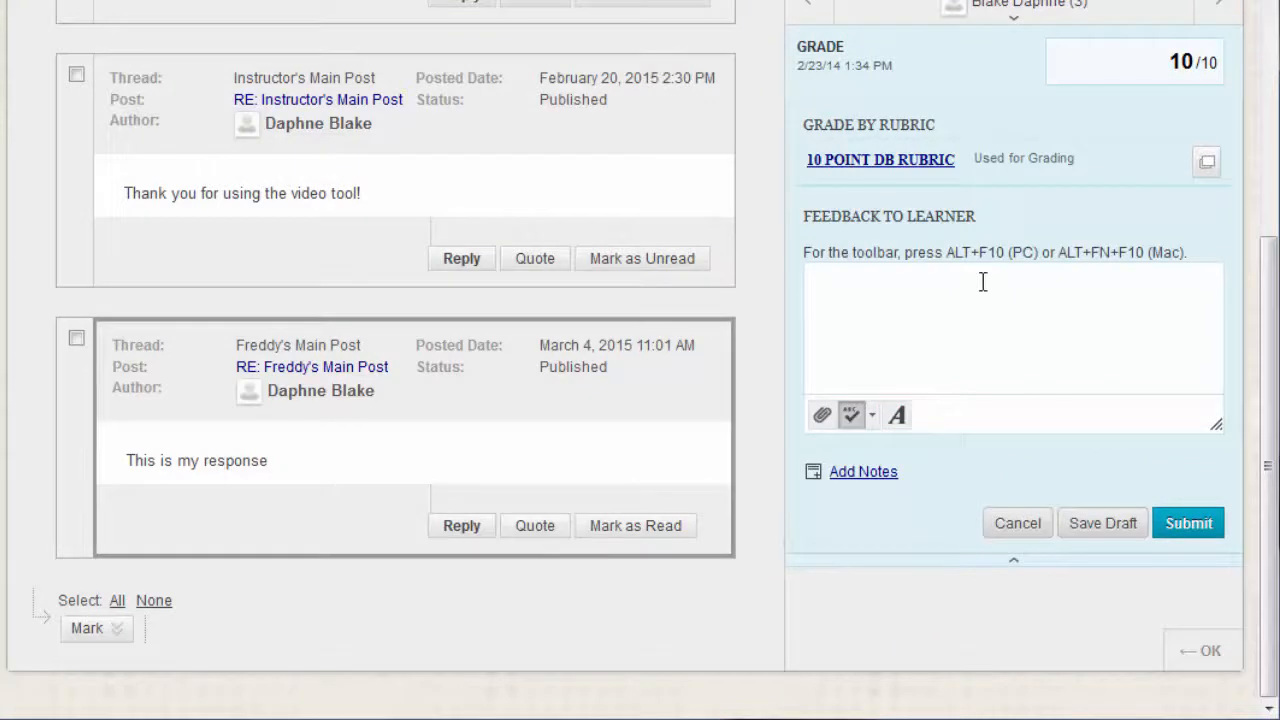
type("Great")
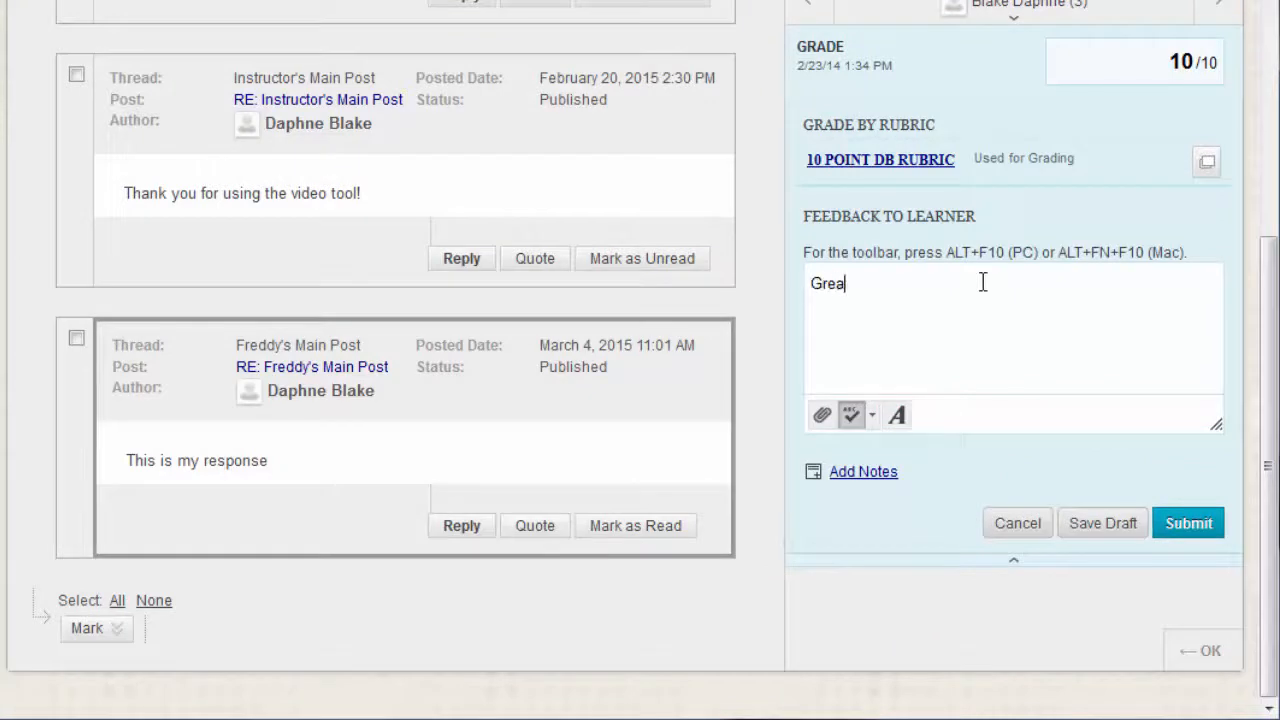
type("t job!")
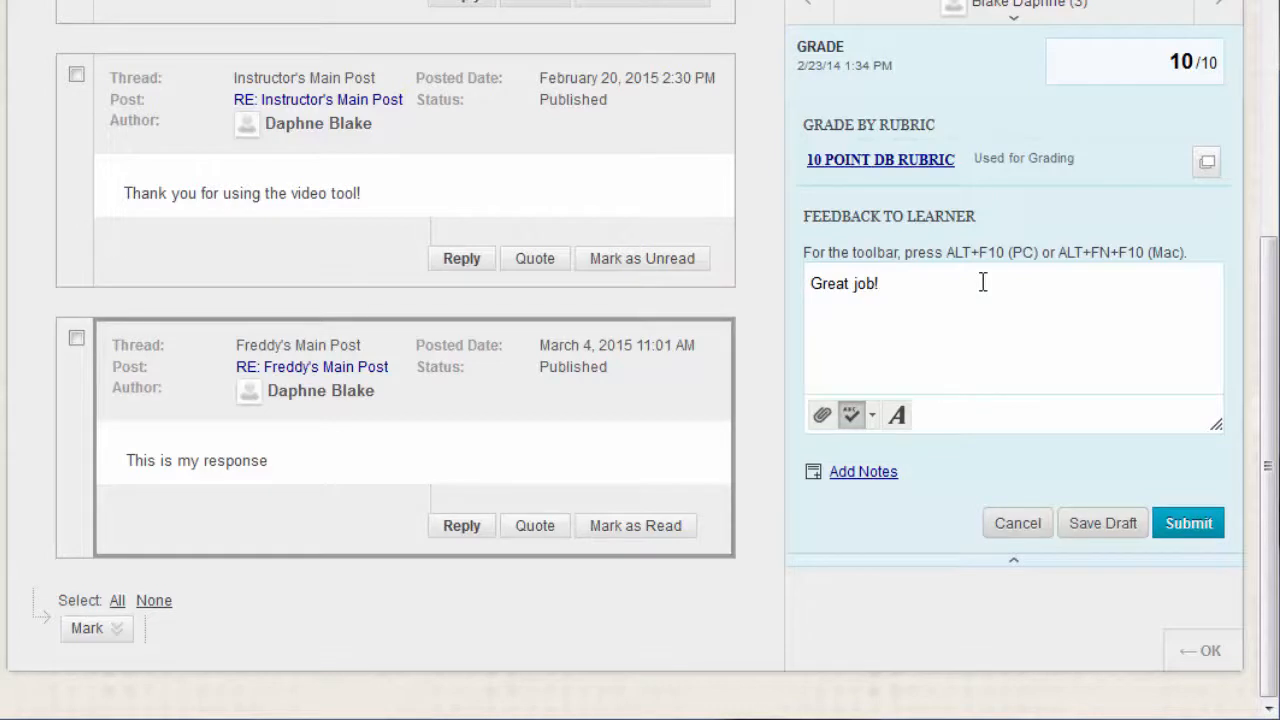
mouse_move(863, 471)
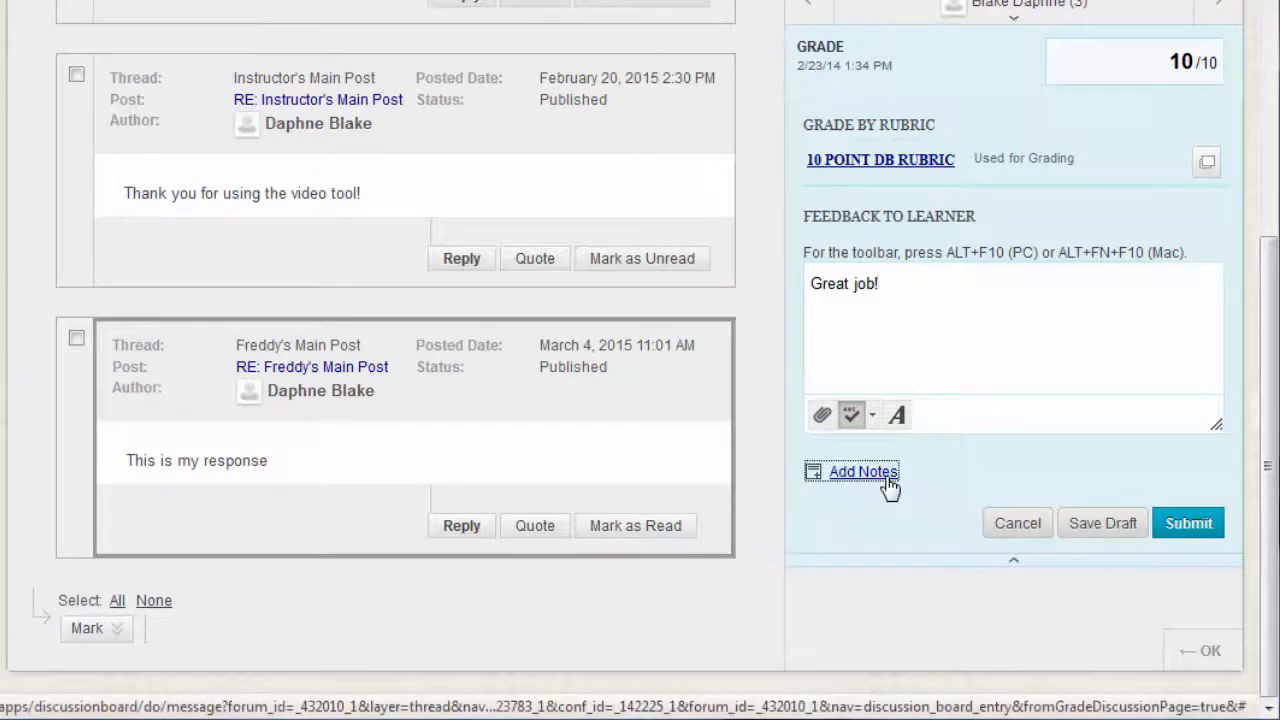
Step: Add the private note 'Notes just for me.', then submit the feedback from the full content editor
left_click(863, 471)
type("Notes just for me.")
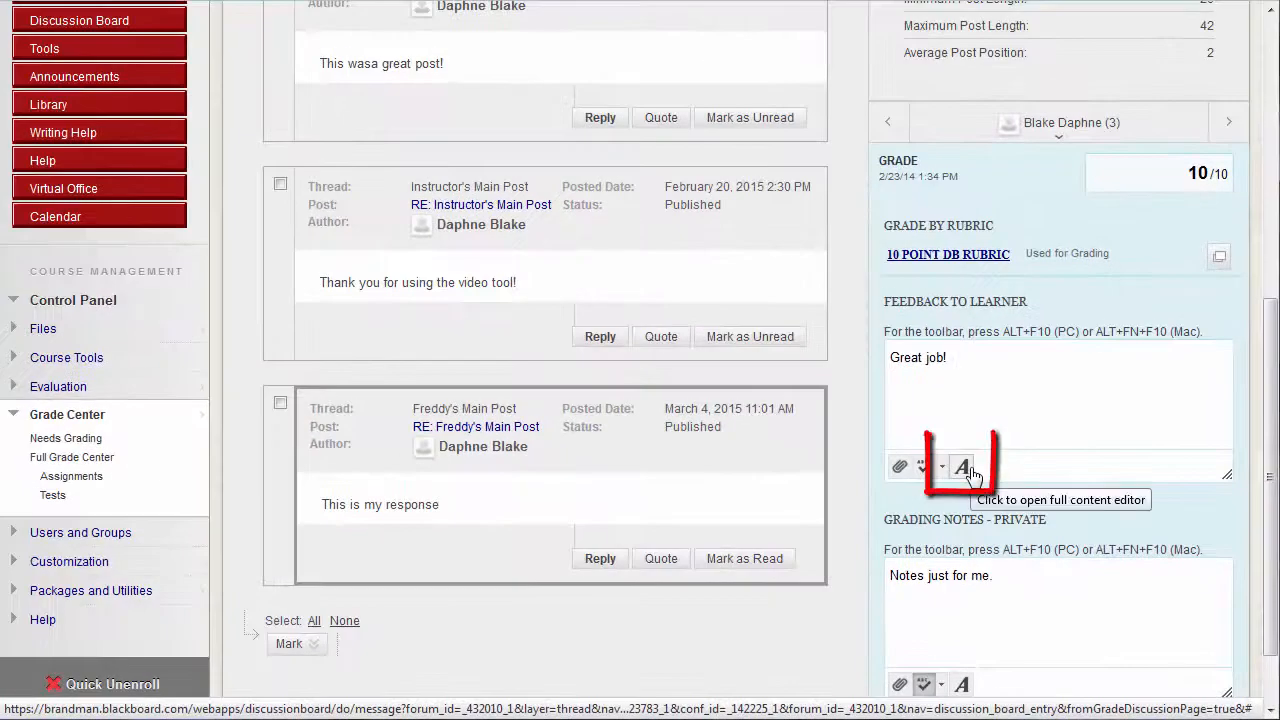
left_click(961, 467)
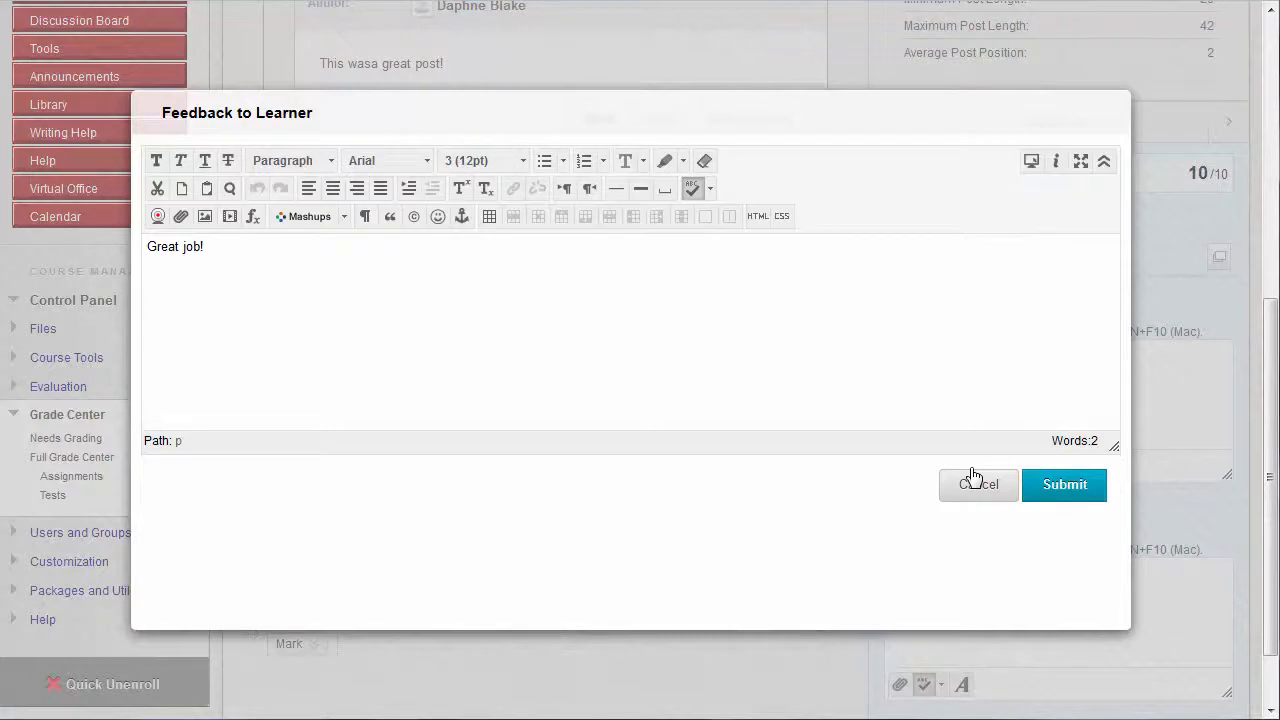
mouse_move(1064, 484)
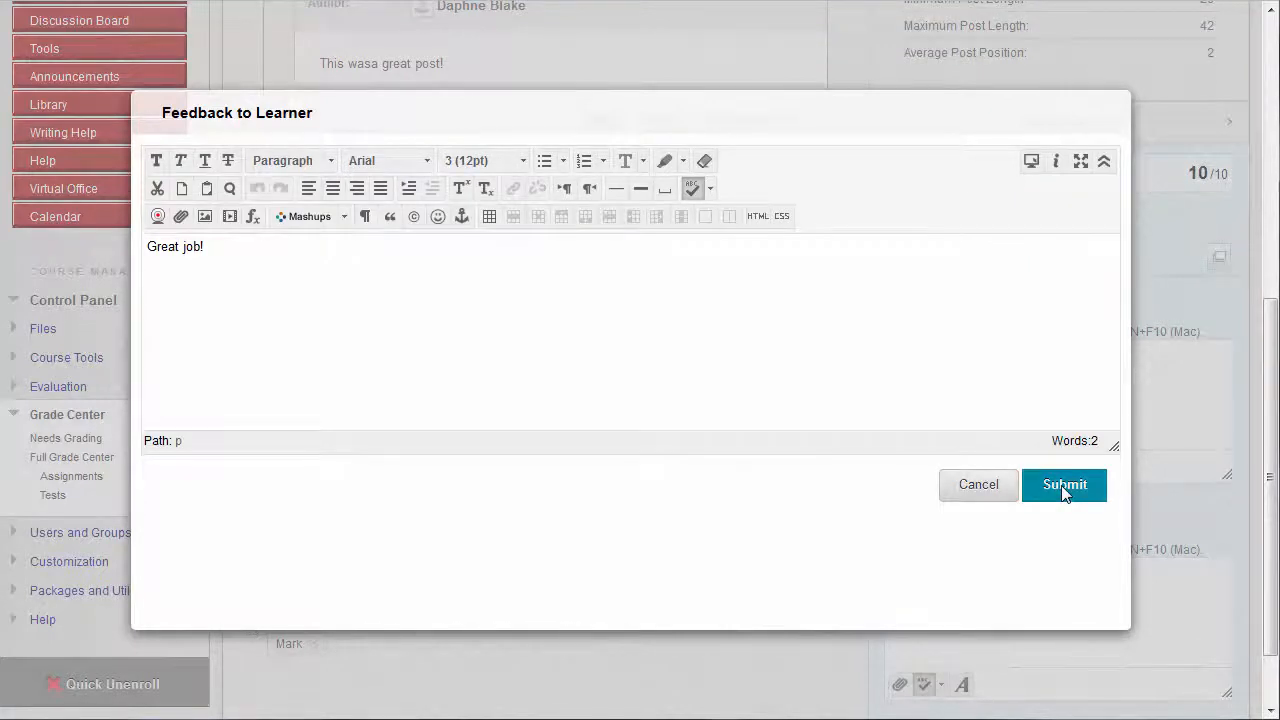
left_click(1064, 485)
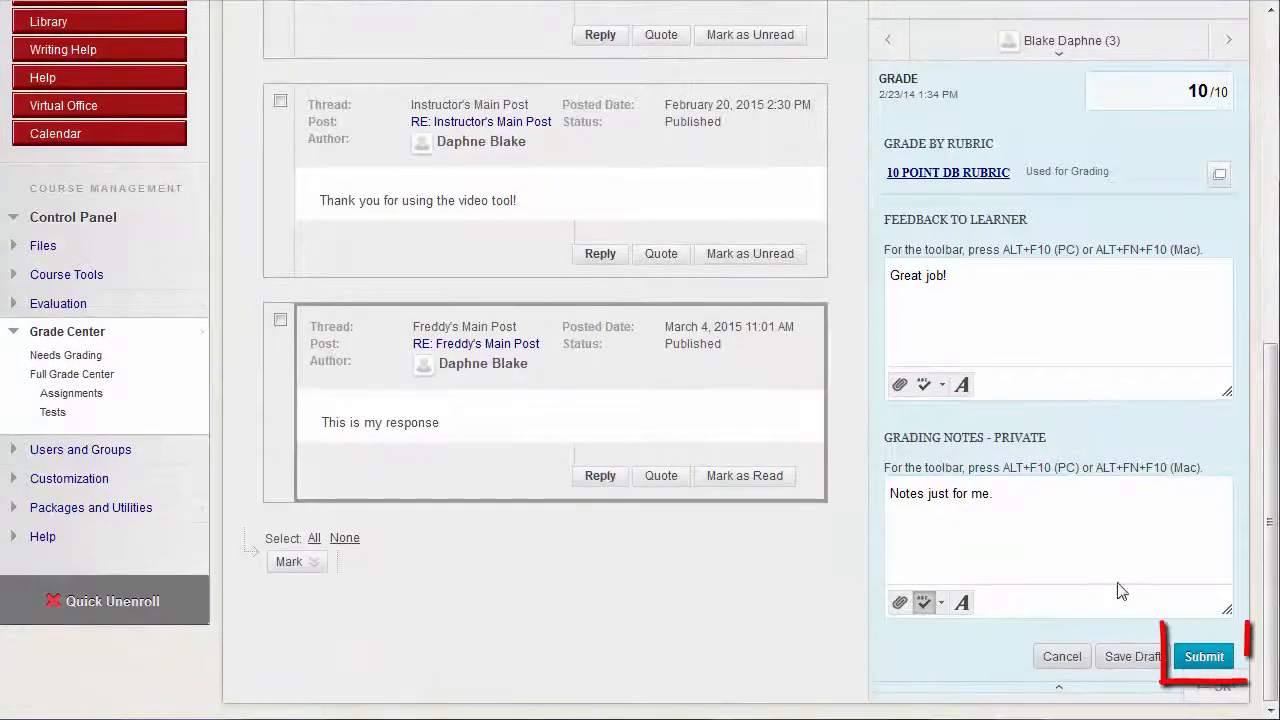